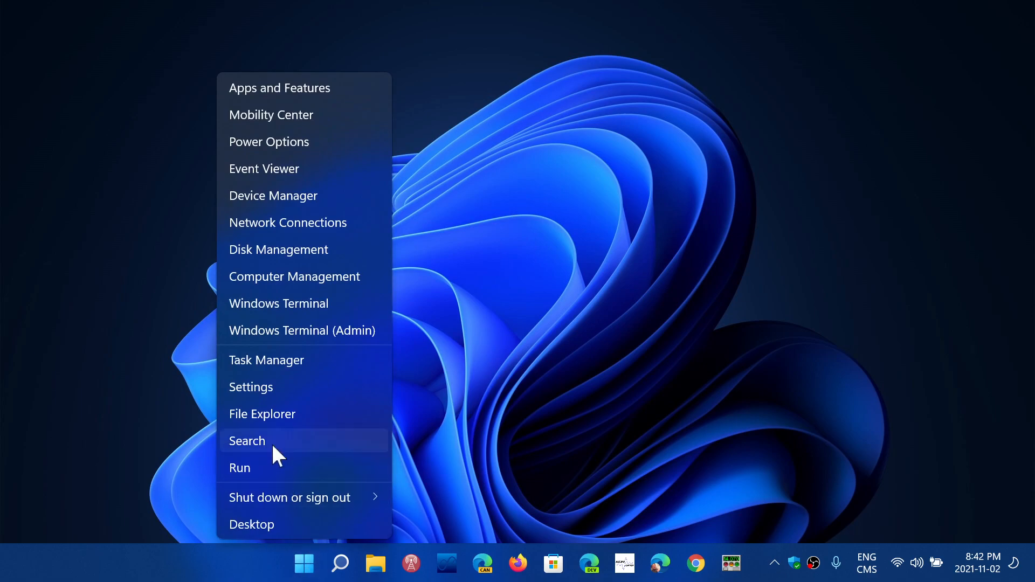
{"action": "mouse_move", "coordinate": [272, 399]}
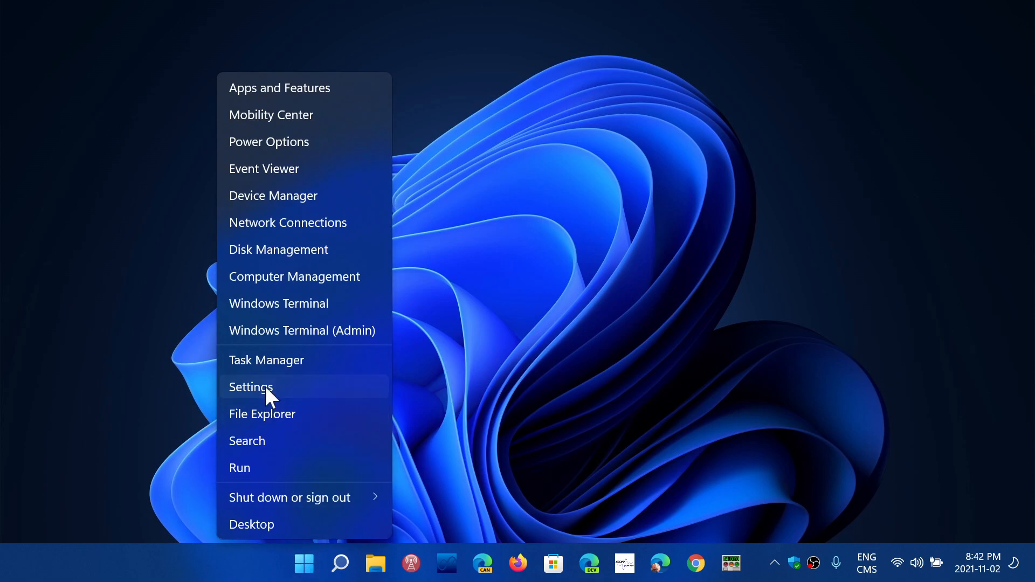
Launch Windows Settings from the Win+X menu, landing on the System page
{"action": "left_click", "coordinate": [250, 387]}
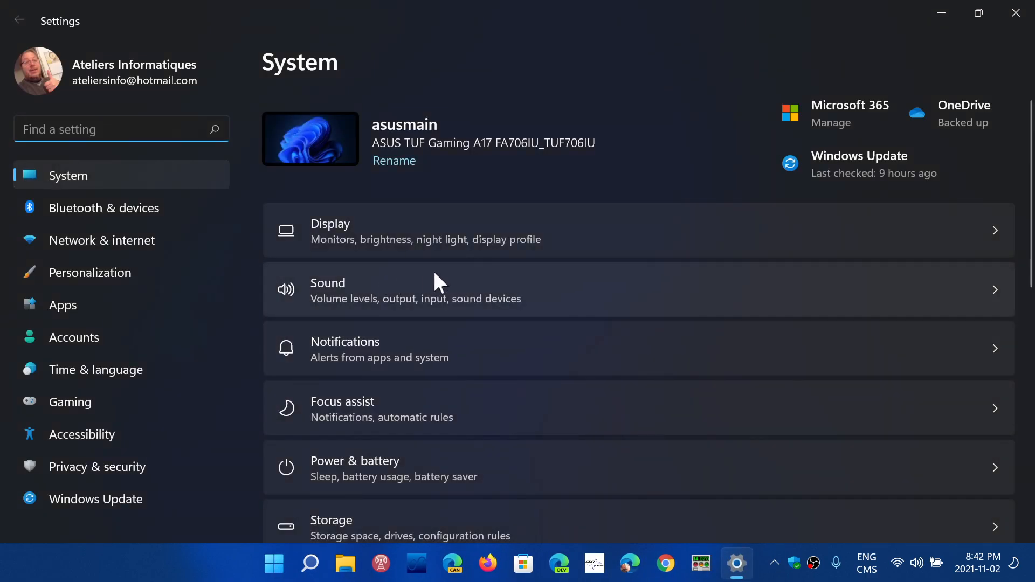
{"action": "mouse_move", "coordinate": [406, 433]}
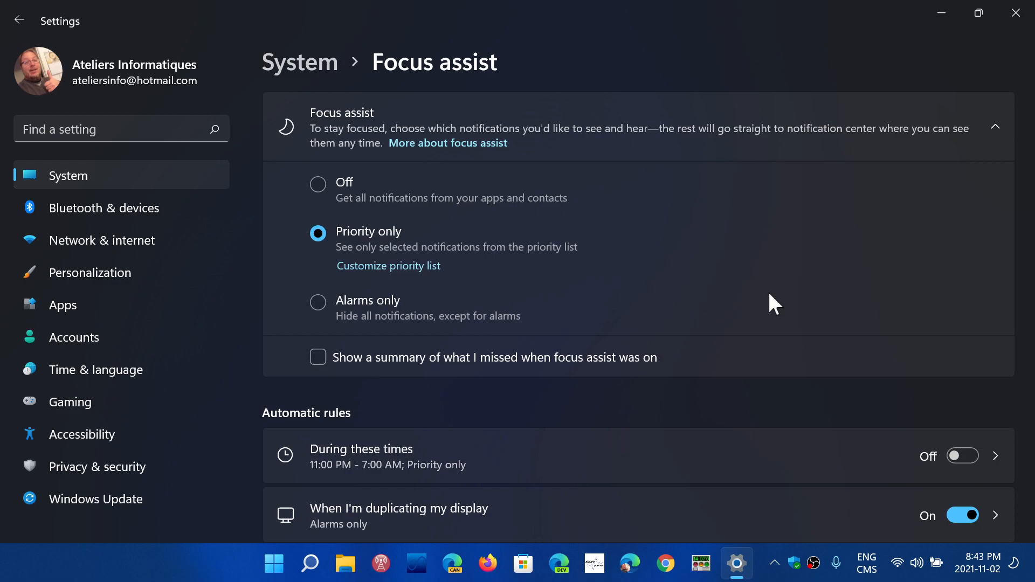
{"action": "mouse_move", "coordinate": [328, 379]}
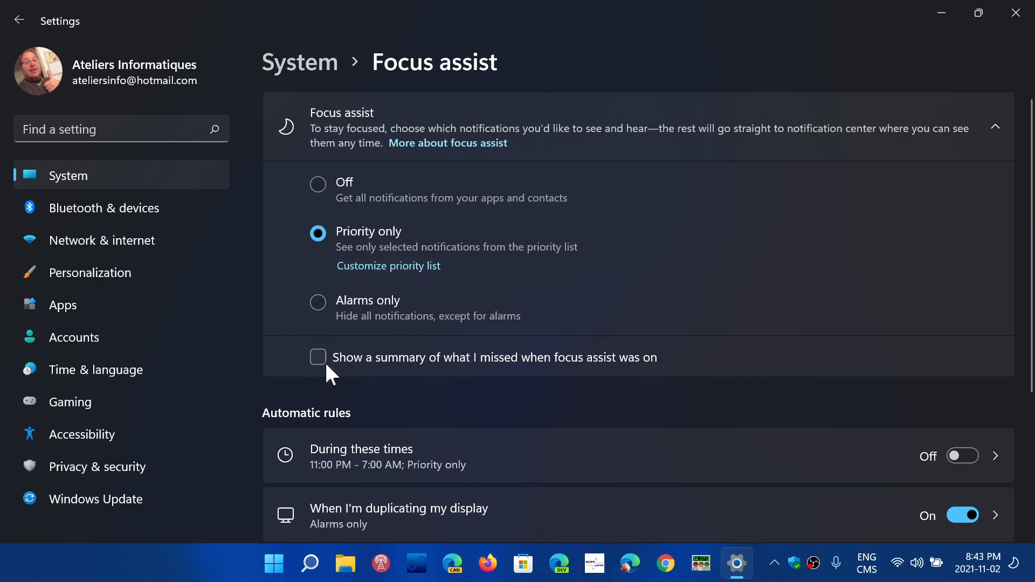
{"action": "mouse_move", "coordinate": [515, 383]}
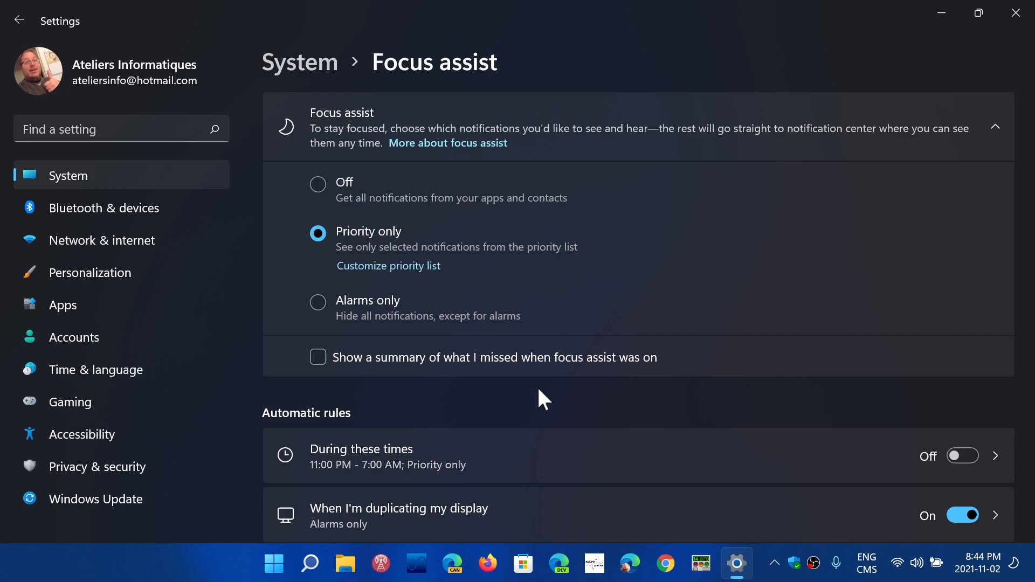
{"action": "scroll", "scroll_direction": "down", "scroll_amount": 3}
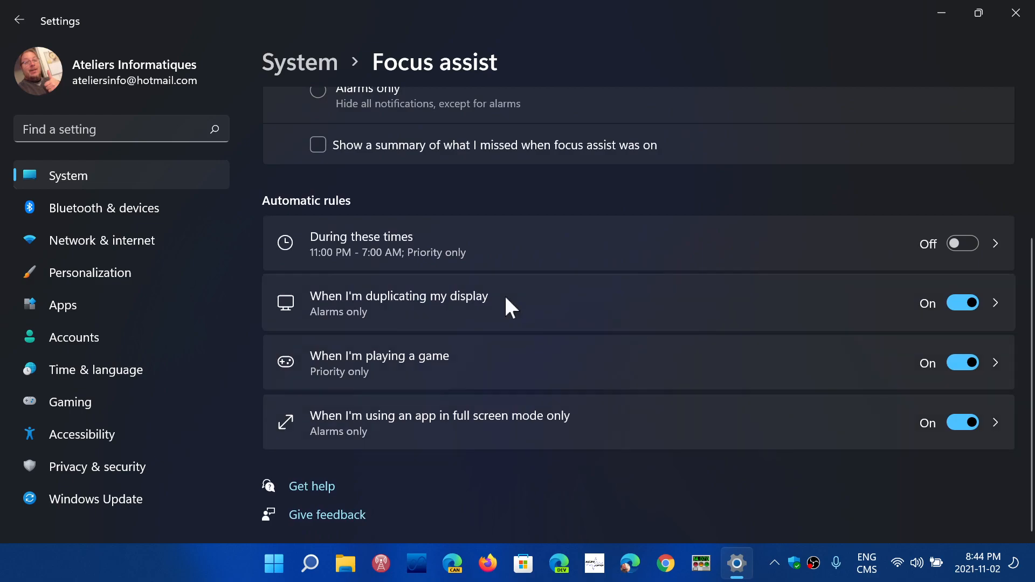
{"action": "mouse_move", "coordinate": [550, 253]}
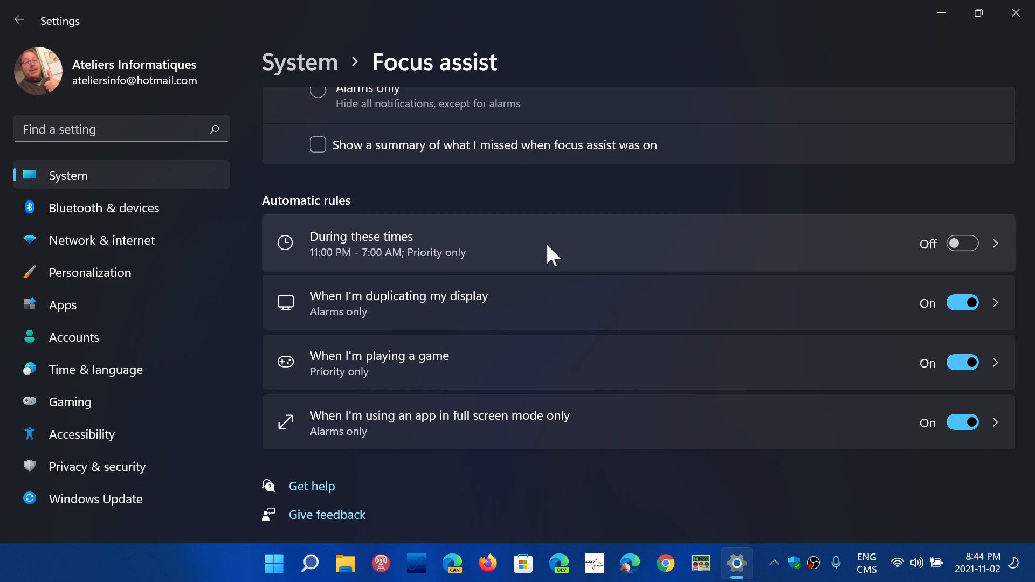
{"action": "mouse_move", "coordinate": [650, 264]}
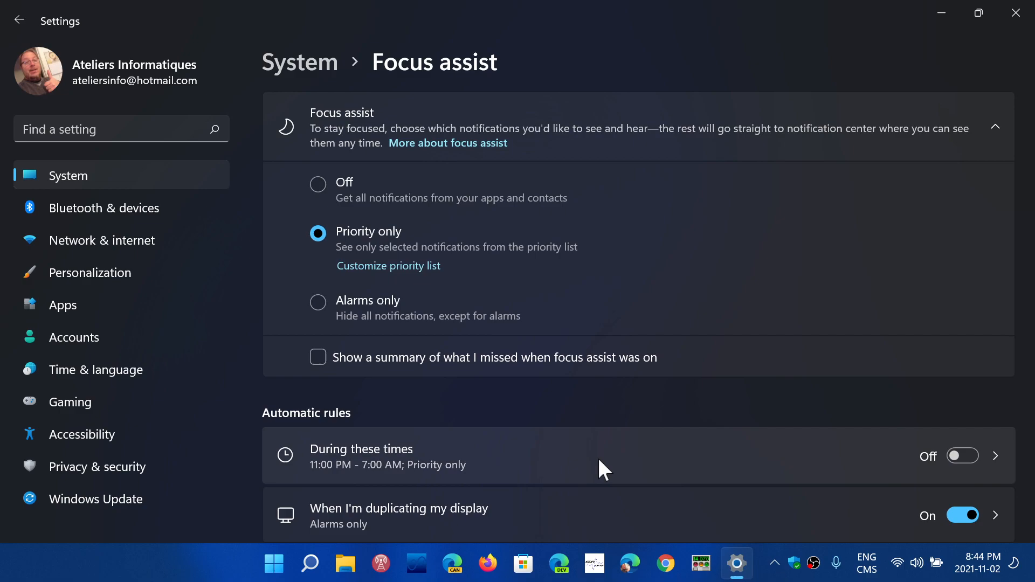
{"action": "mouse_move", "coordinate": [269, 256]}
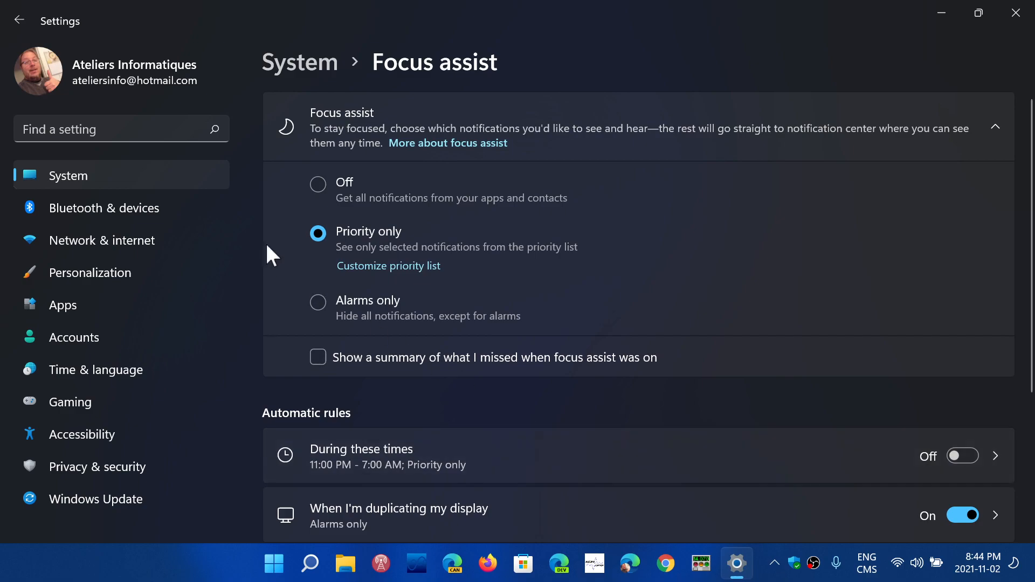
{"action": "mouse_move", "coordinate": [369, 285]}
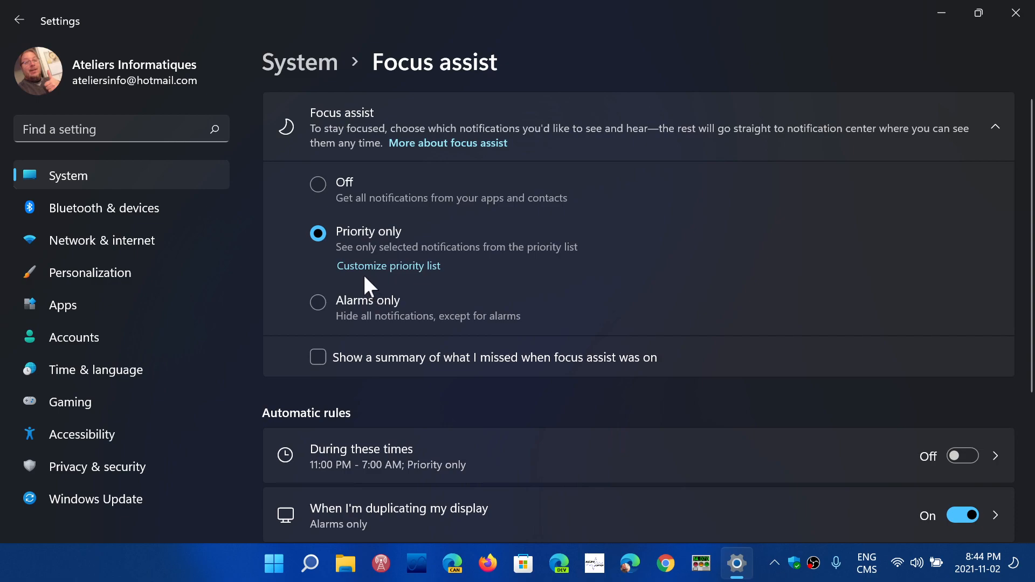
Open the Priority list and scroll through allowed calls, reminders, contacts and apps
{"action": "left_click", "coordinate": [388, 266]}
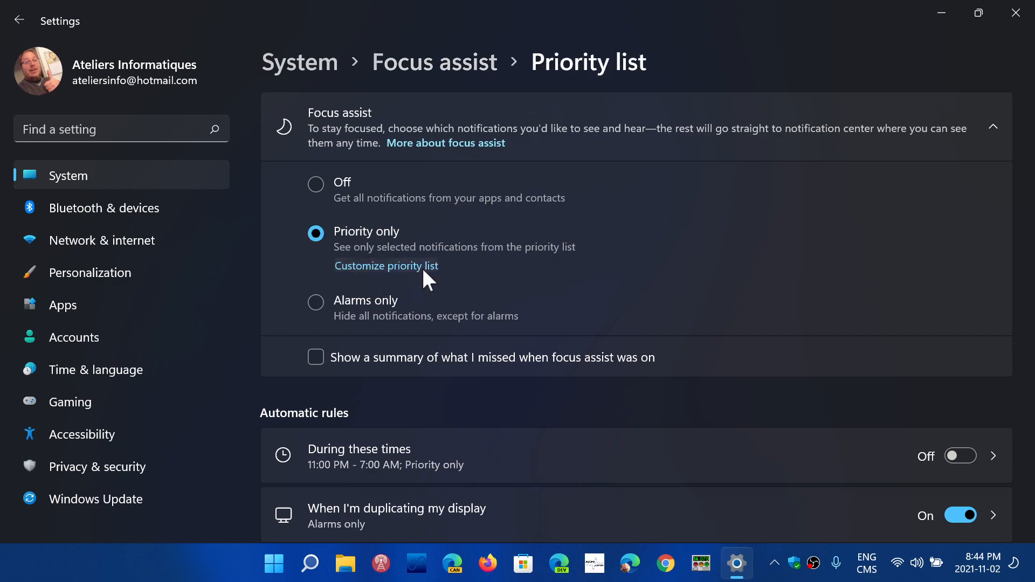
{"action": "left_click", "coordinate": [386, 266]}
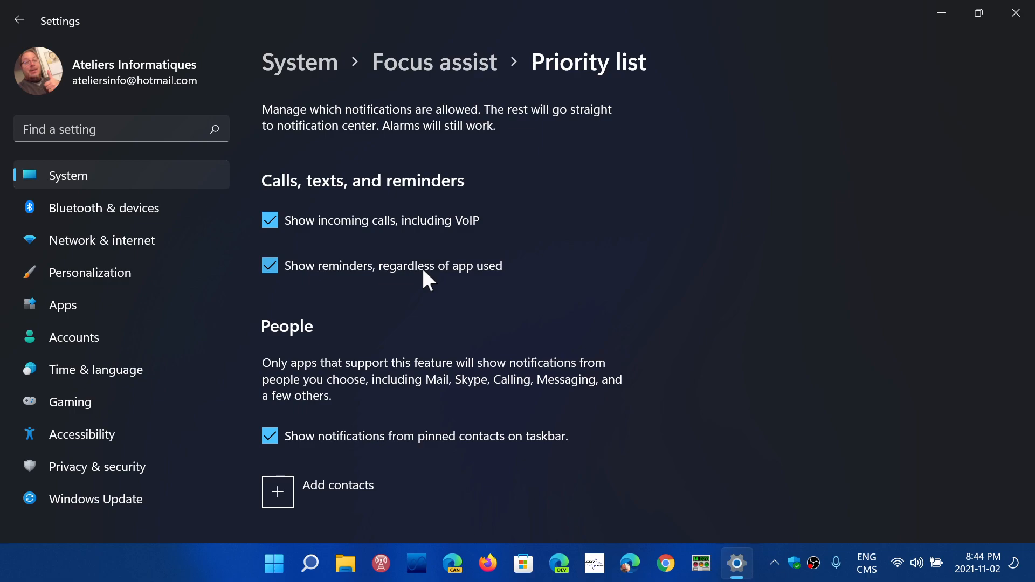
{"action": "mouse_move", "coordinate": [475, 241]}
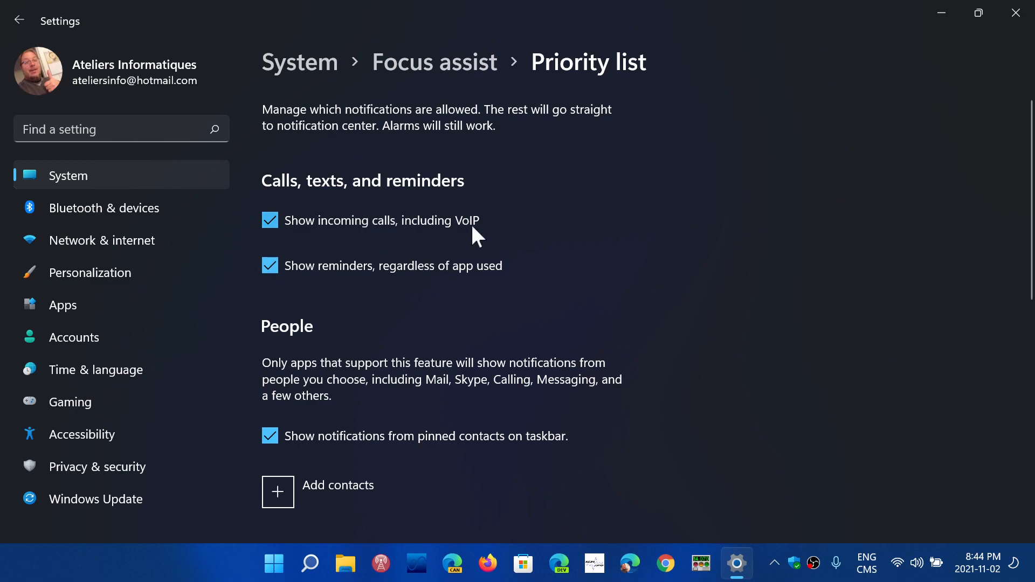
{"action": "mouse_move", "coordinate": [451, 274]}
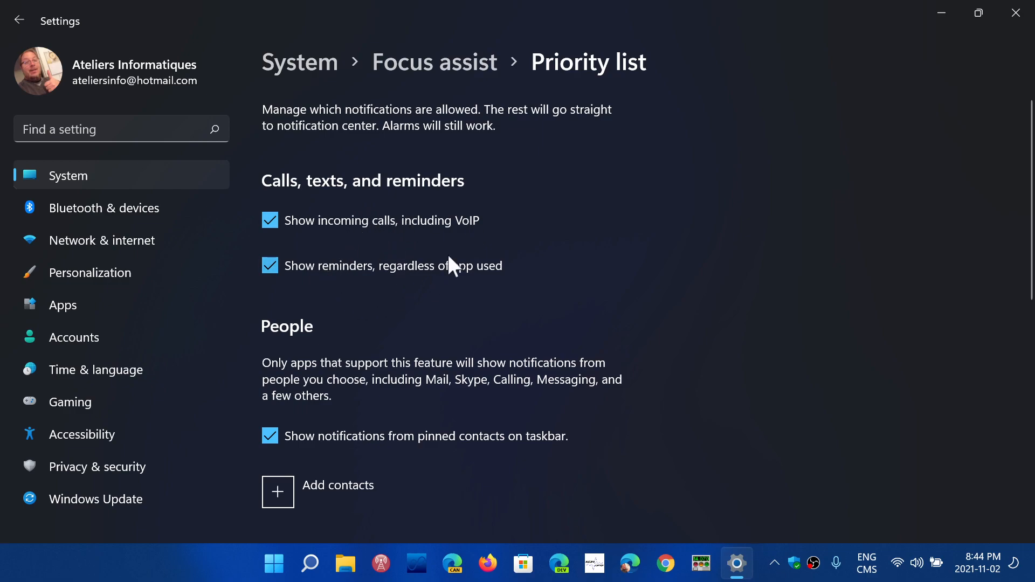
{"action": "mouse_move", "coordinate": [423, 332]}
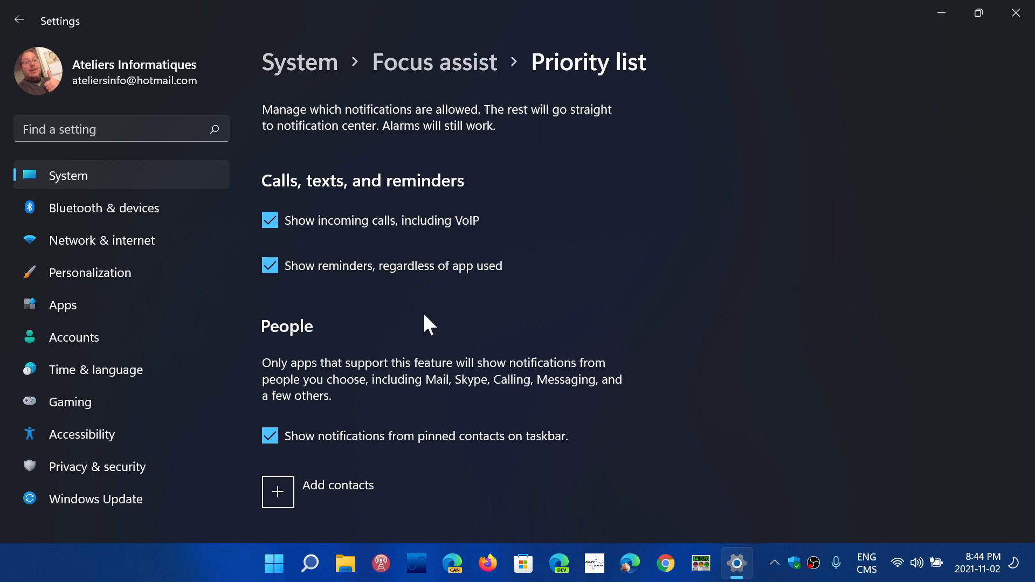
{"action": "scroll", "scroll_direction": "down", "scroll_amount": 3}
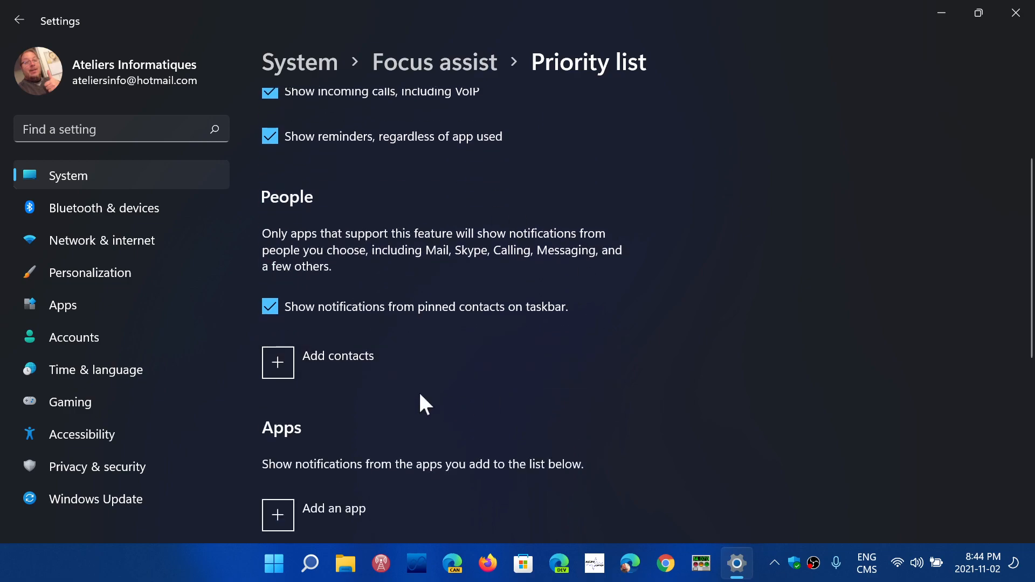
{"action": "scroll", "scroll_direction": "down", "scroll_amount": 3}
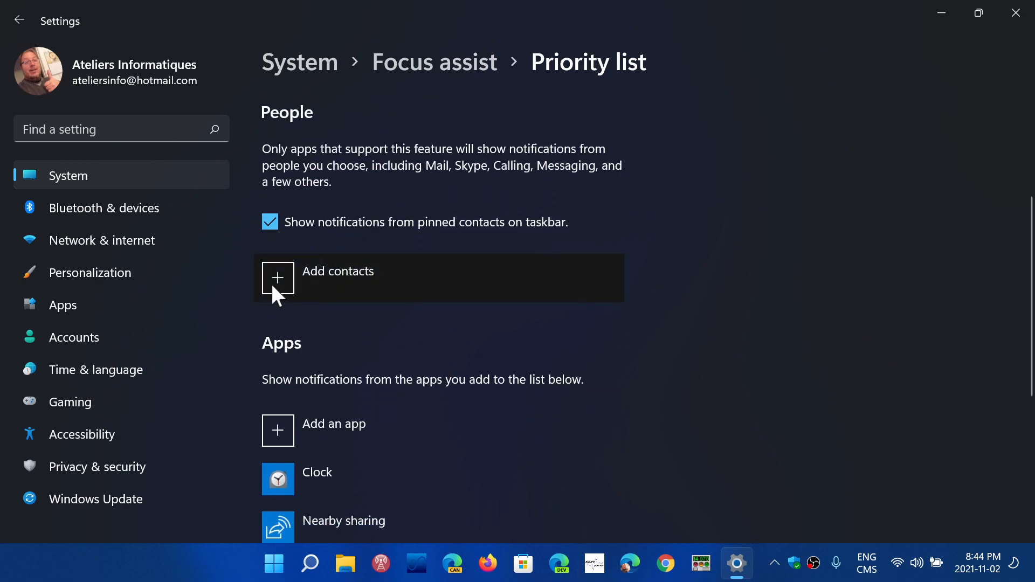
{"action": "mouse_move", "coordinate": [540, 350]}
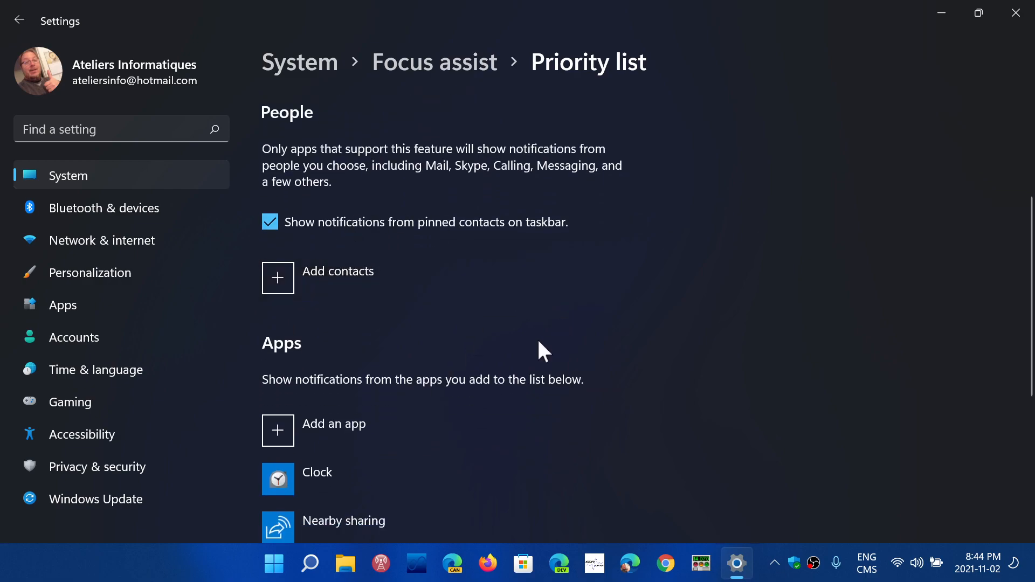
{"action": "scroll", "scroll_direction": "down", "scroll_amount": 3}
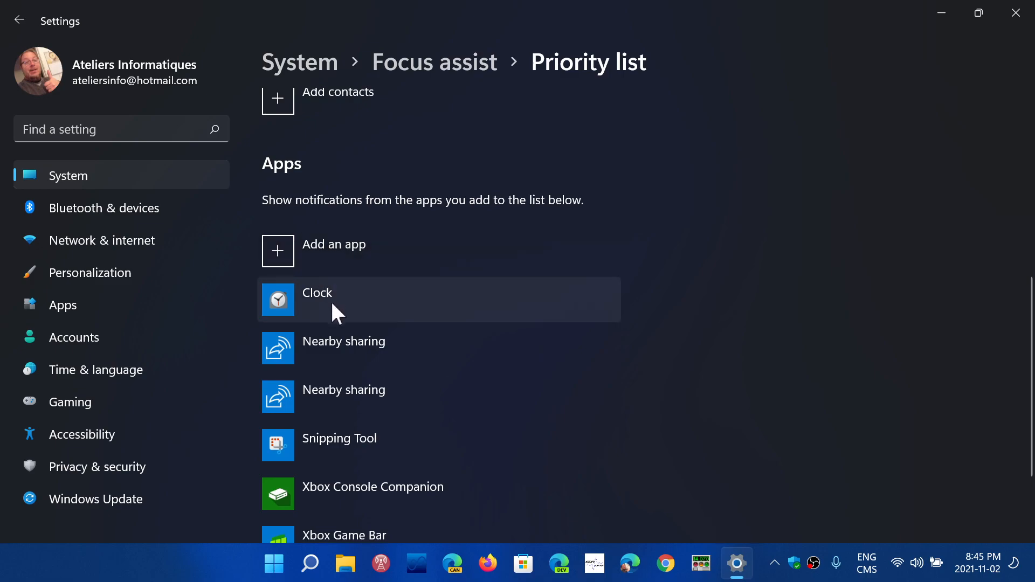
{"action": "scroll", "scroll_direction": "down", "scroll_amount": 3}
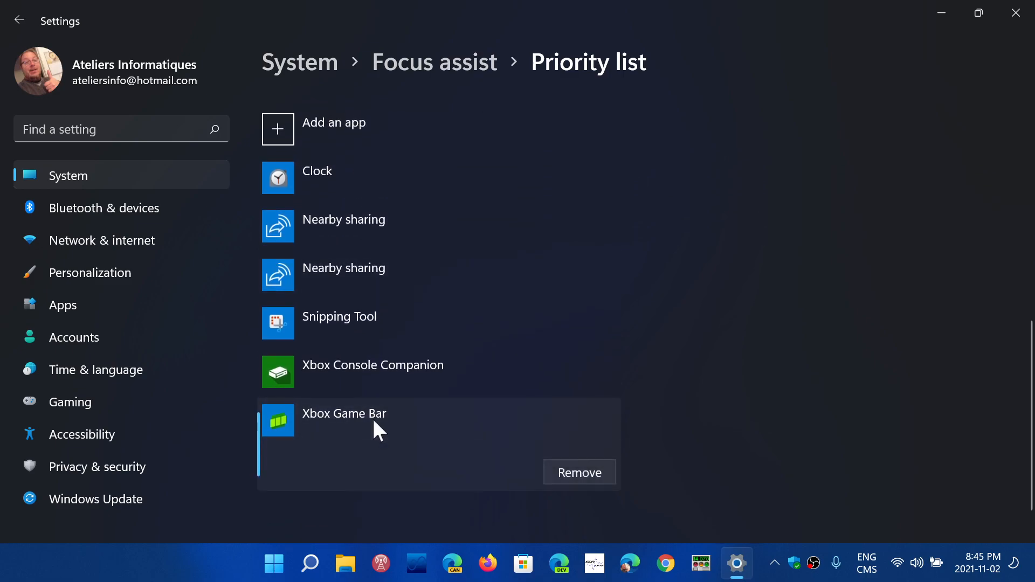
{"action": "mouse_move", "coordinate": [685, 345]}
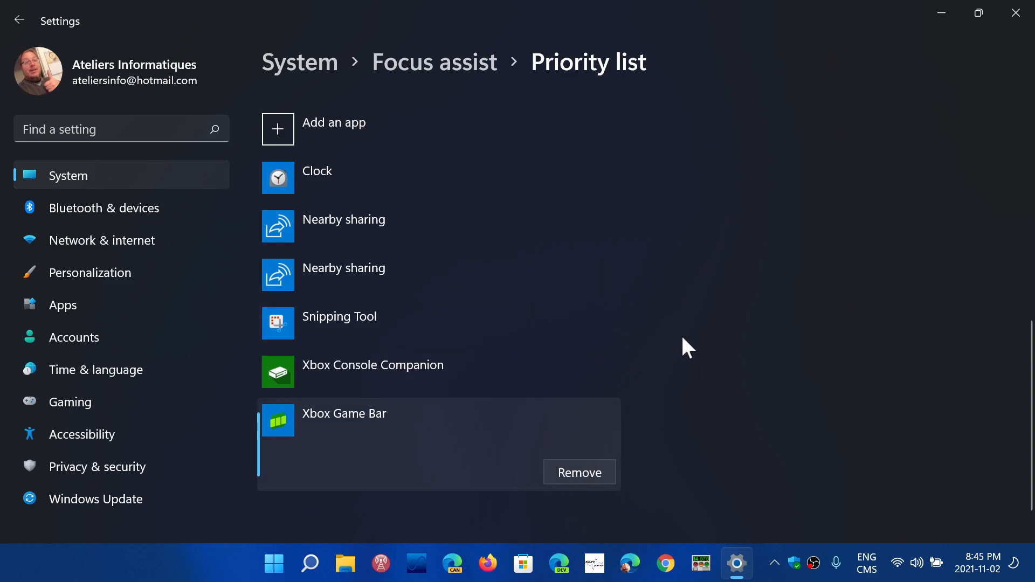
{"action": "mouse_move", "coordinate": [590, 280]}
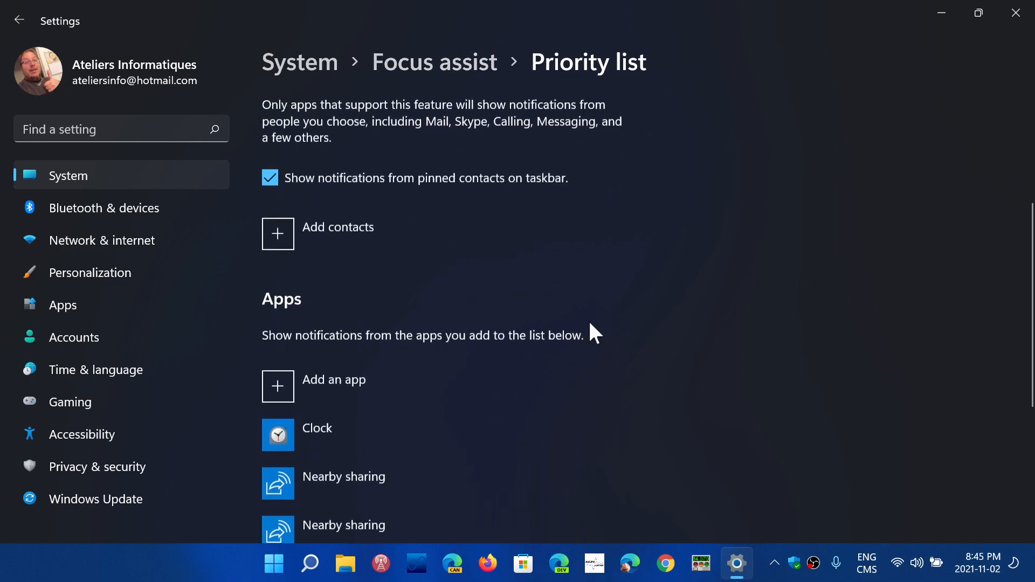
{"action": "scroll", "scroll_direction": "down", "scroll_amount": 3}
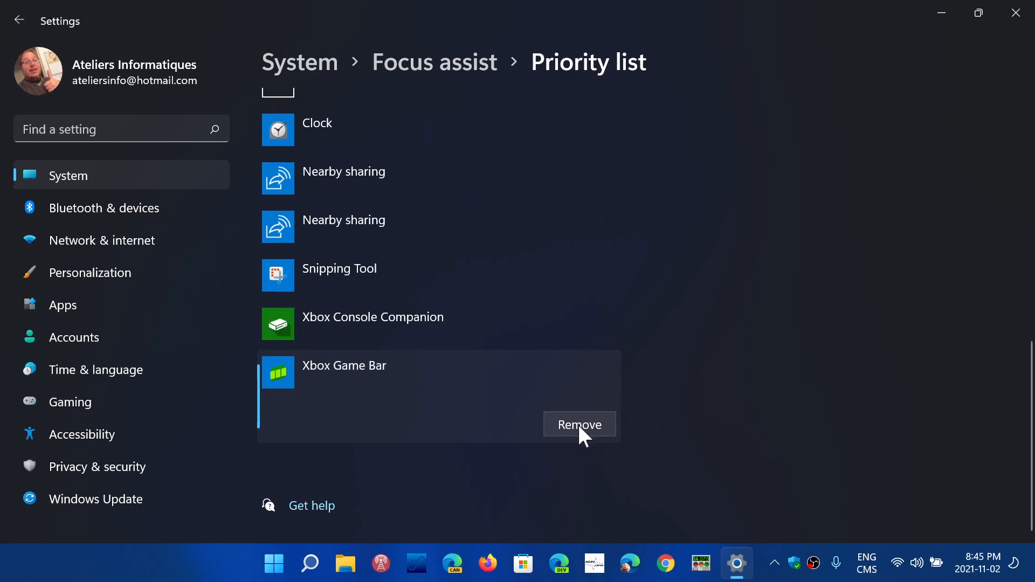
{"action": "mouse_move", "coordinate": [500, 278]}
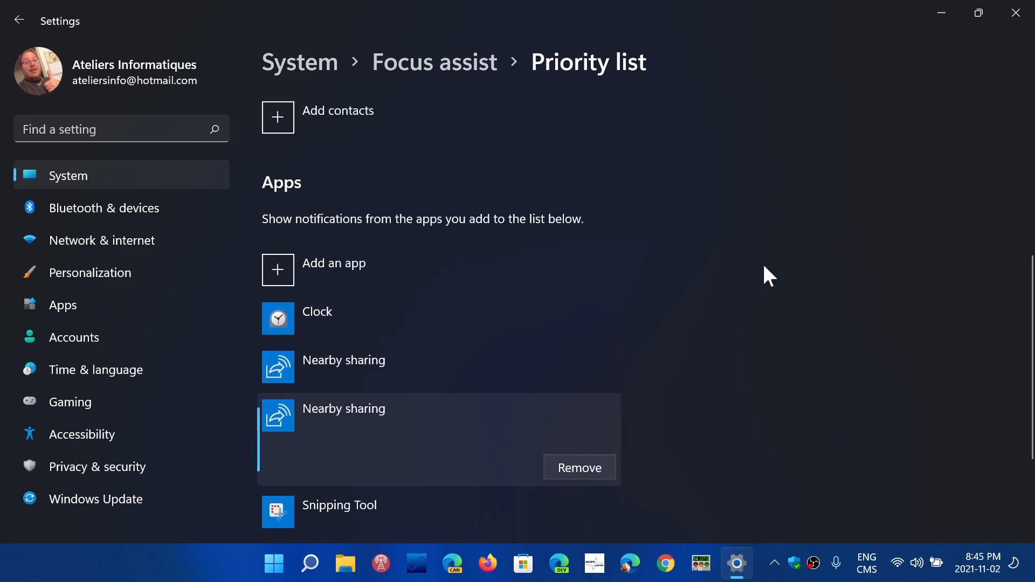
Start adding another app to the priority list through the Choose an app picker
{"action": "left_click", "coordinate": [277, 270]}
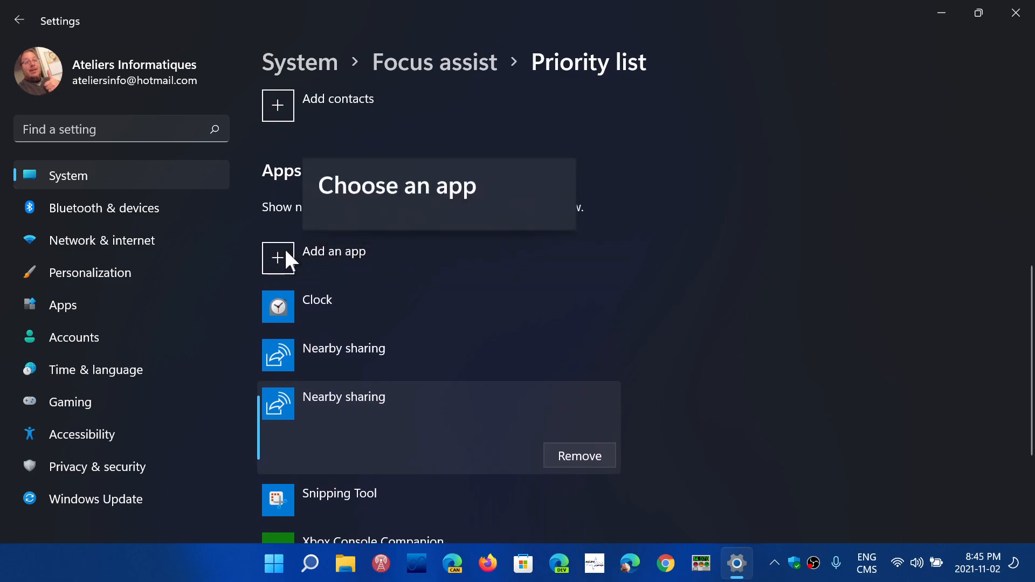
{"action": "mouse_move", "coordinate": [457, 213]}
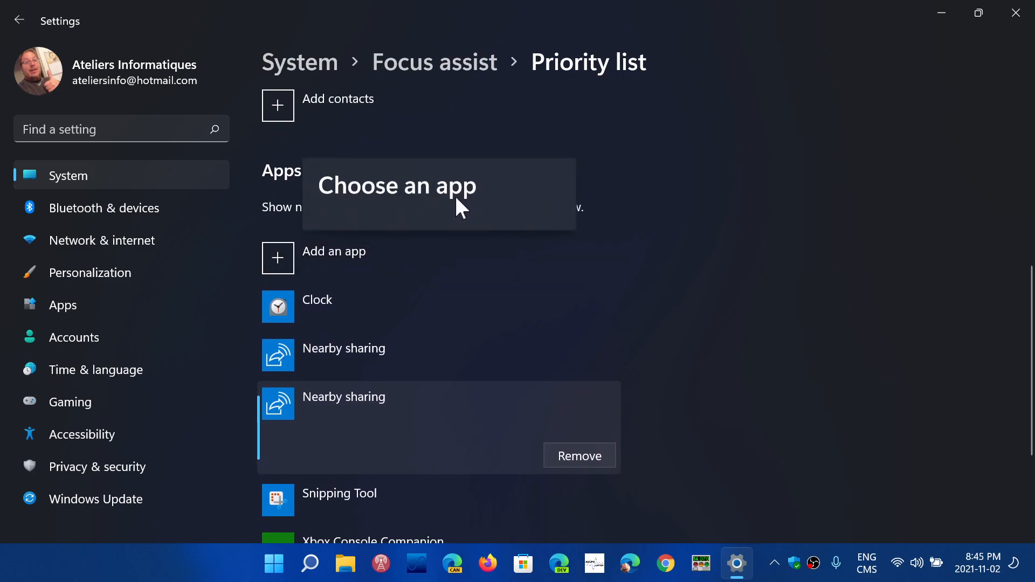
{"action": "mouse_move", "coordinate": [718, 309]}
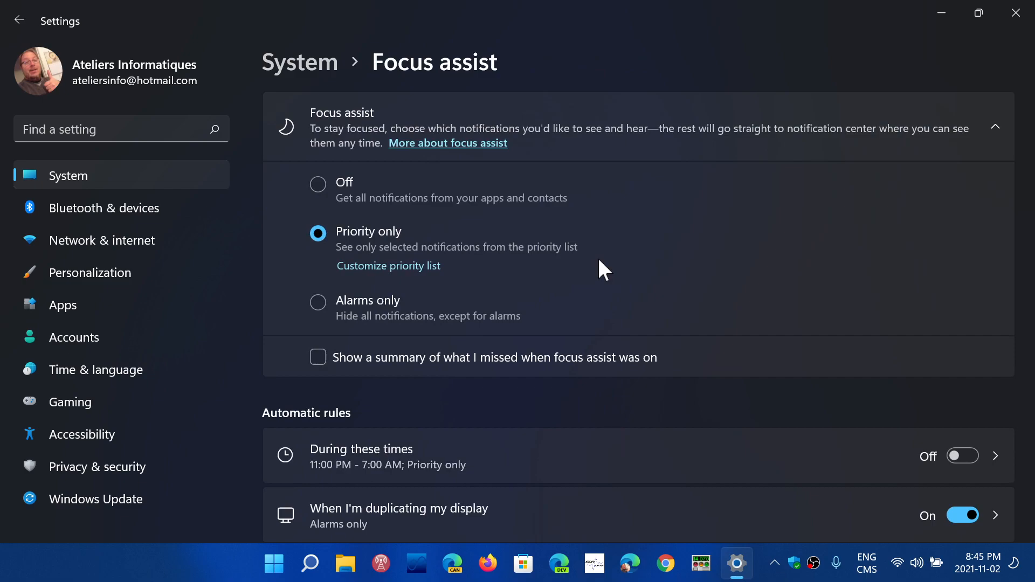
Scroll to Automatic rules and open the duplicating-display rule, set to Alarms only
{"action": "scroll", "scroll_direction": "down", "scroll_amount": 3}
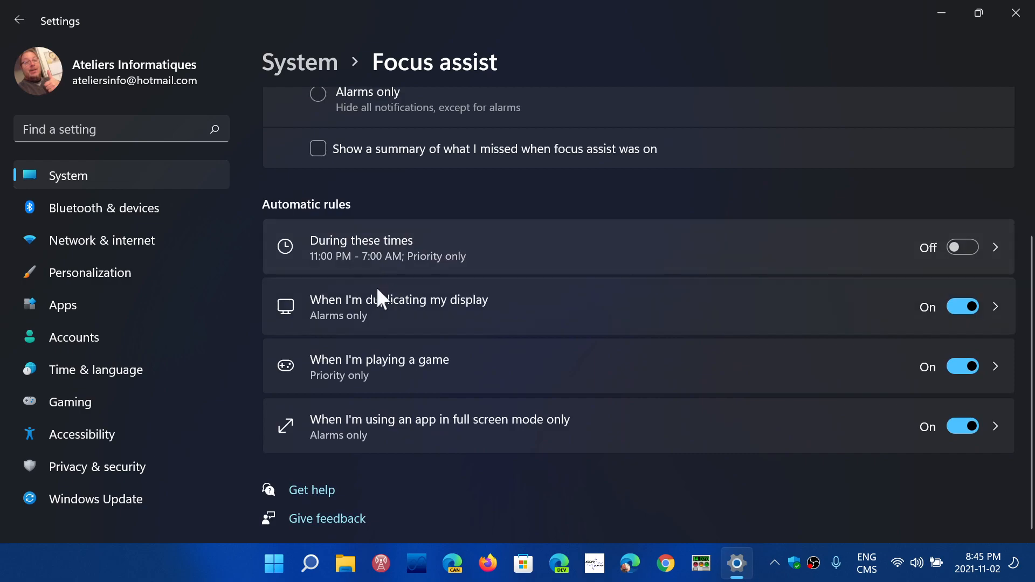
{"action": "mouse_move", "coordinate": [655, 326]}
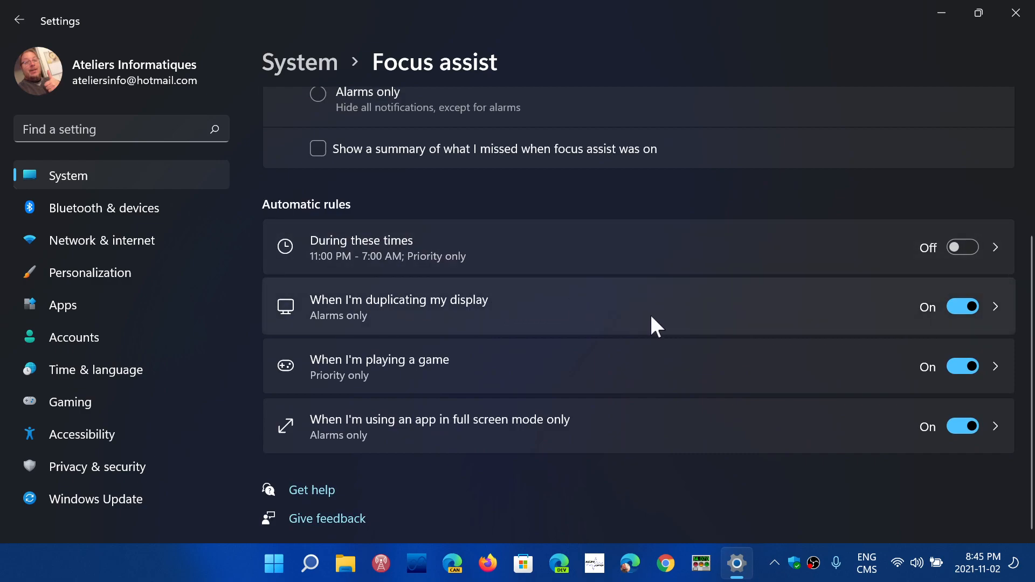
{"action": "left_click", "coordinate": [399, 307]}
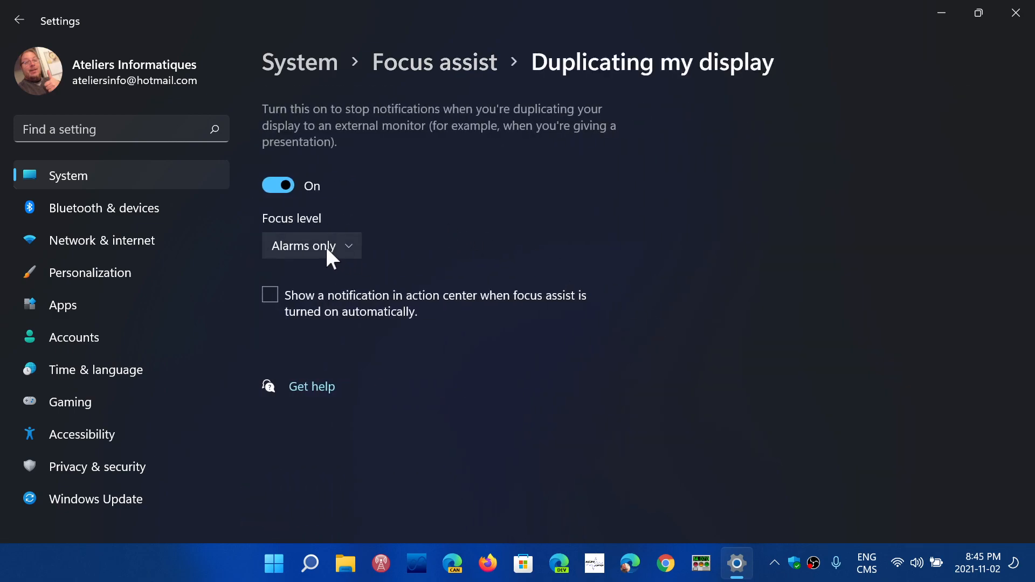
Check the duplicating-display rule's focus level choices and leave it at Alarms only
{"action": "left_click", "coordinate": [312, 246]}
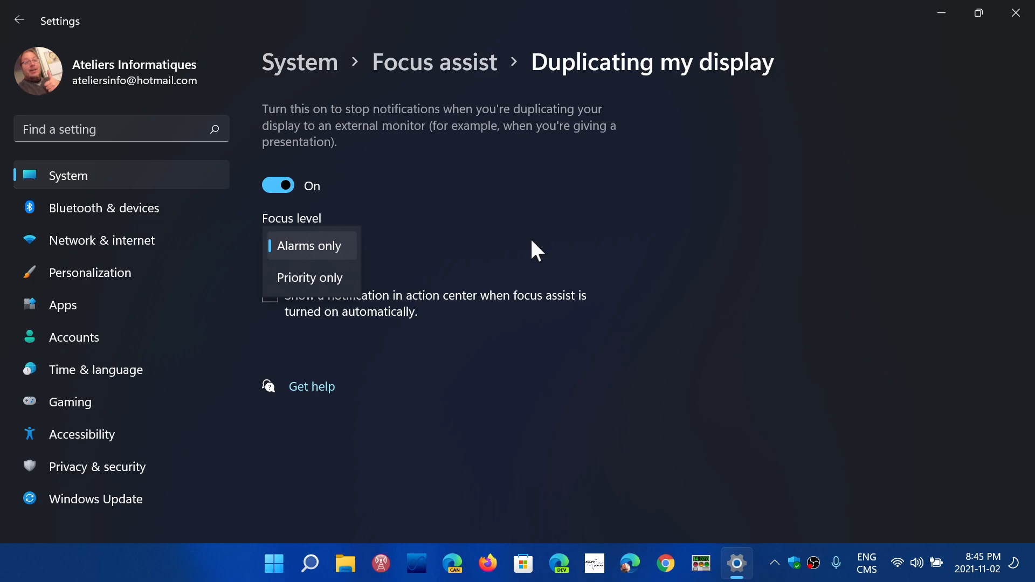
{"action": "left_click", "coordinate": [309, 246]}
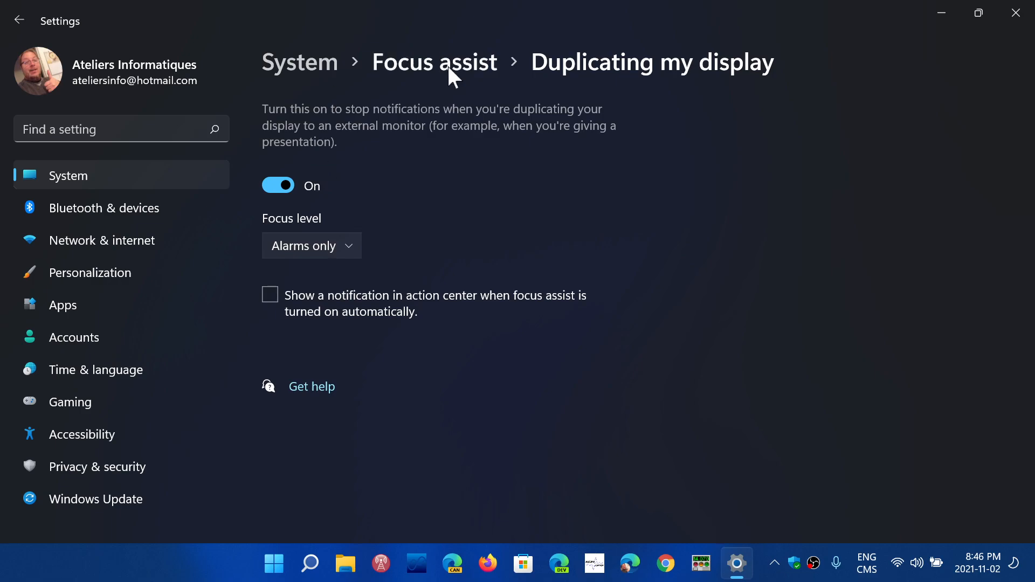
Open the full-screen game rule and check its focus levels, keeping Priority only
{"action": "left_click", "coordinate": [434, 62]}
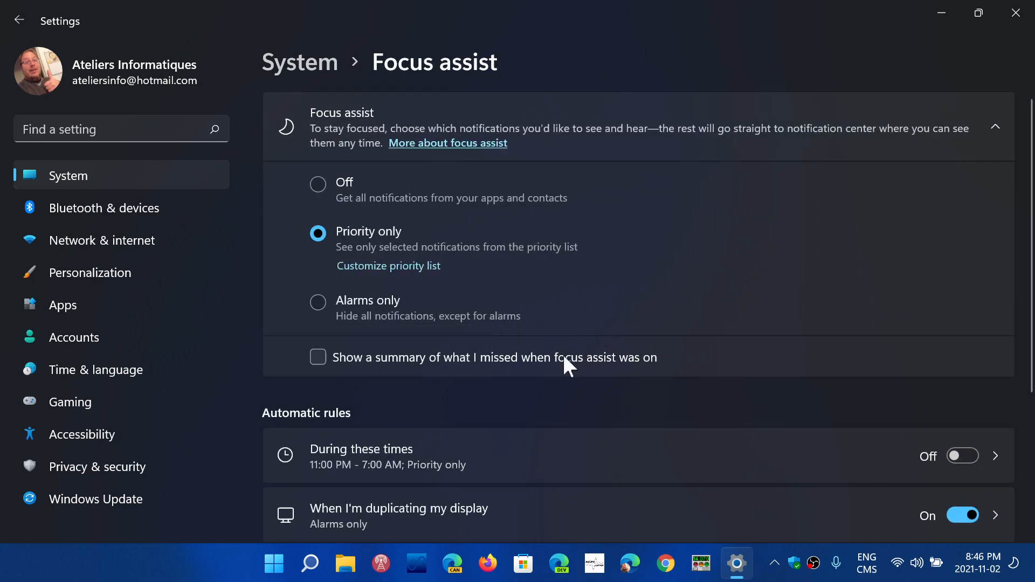
{"action": "scroll", "scroll_direction": "down", "scroll_amount": 3}
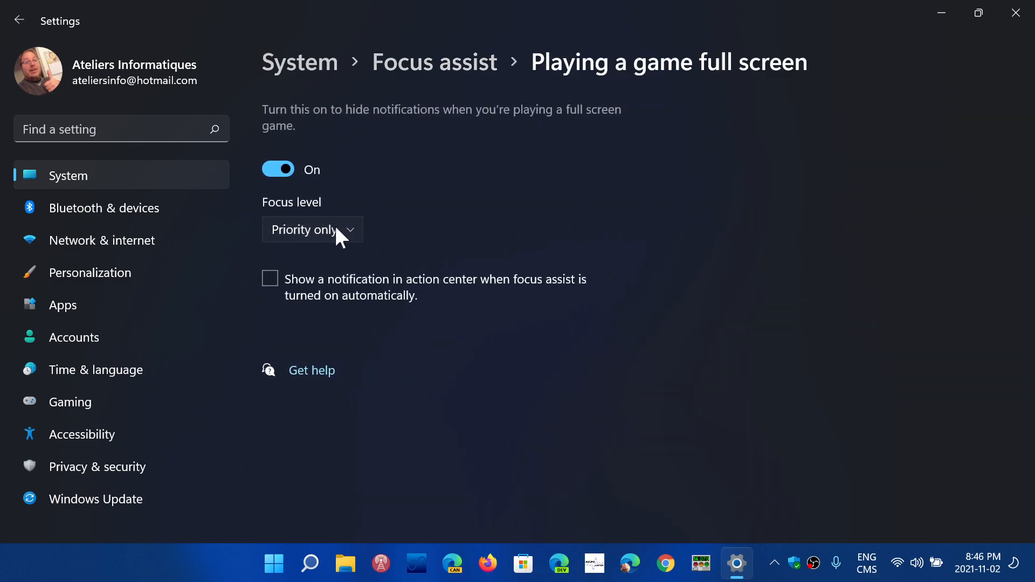
{"action": "left_click", "coordinate": [312, 230]}
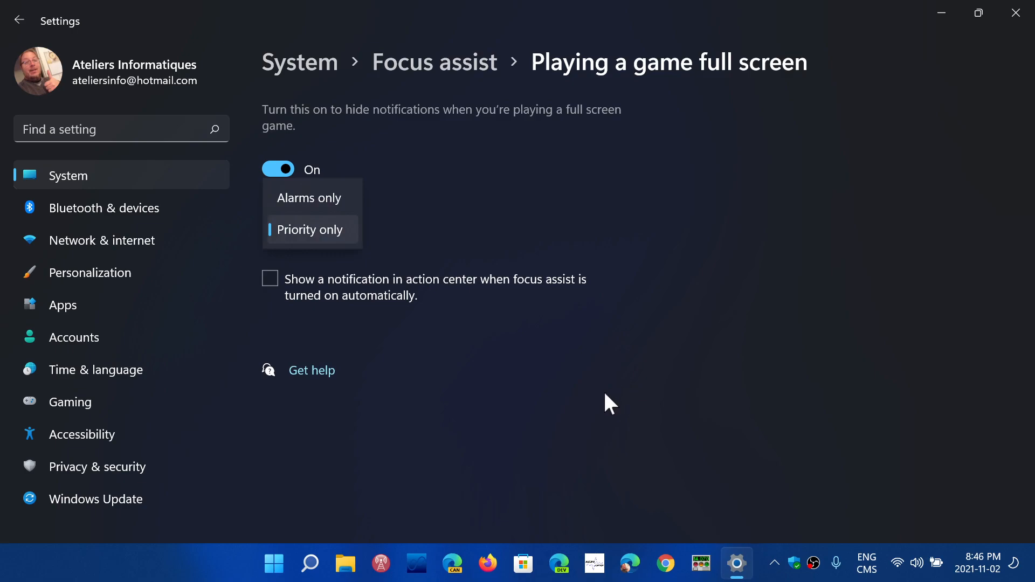
{"action": "left_click", "coordinate": [311, 229]}
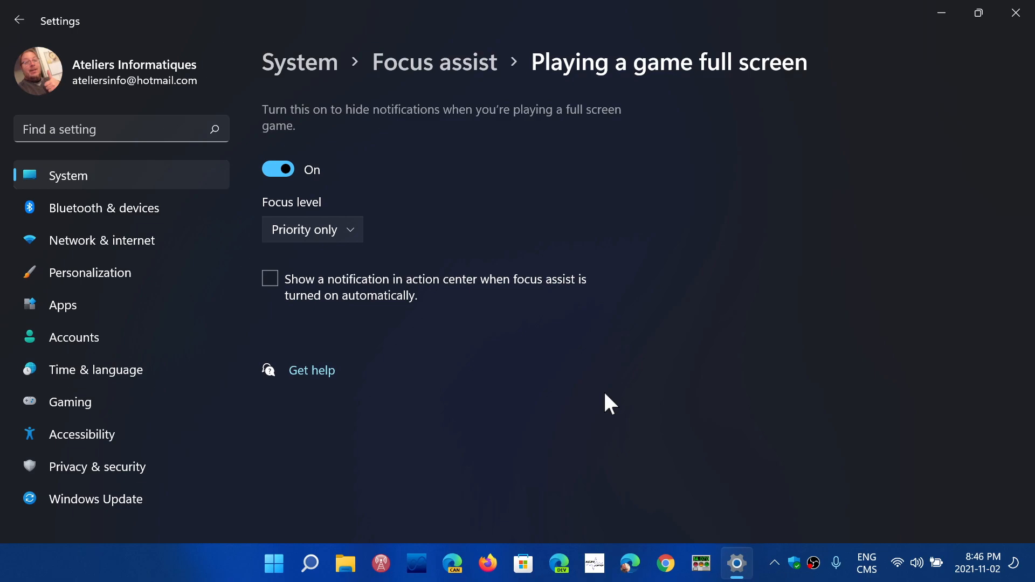
{"action": "mouse_move", "coordinate": [430, 63]}
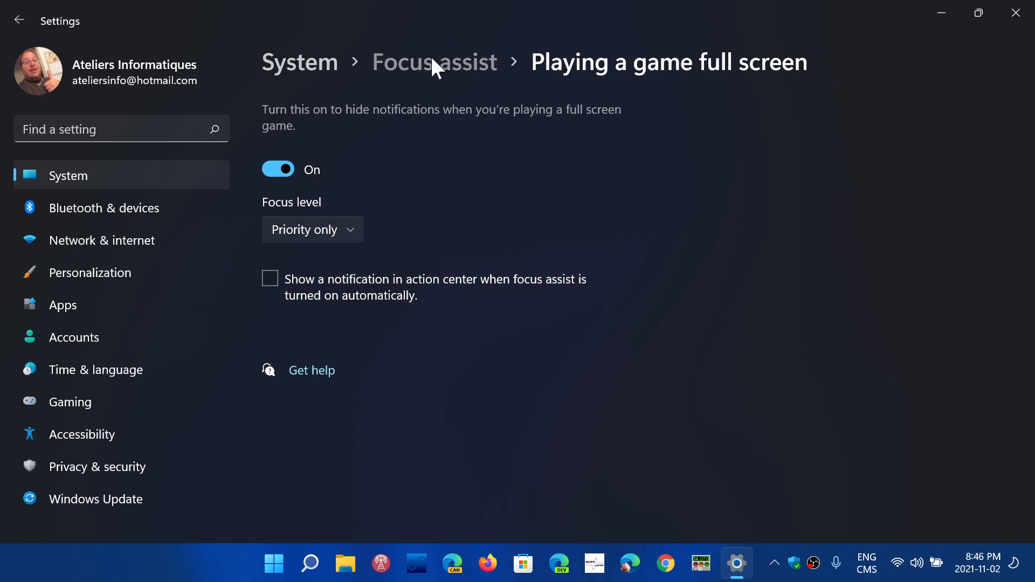
Go back to Focus assist and scroll down to the Automatic rules list
{"action": "left_click", "coordinate": [435, 62]}
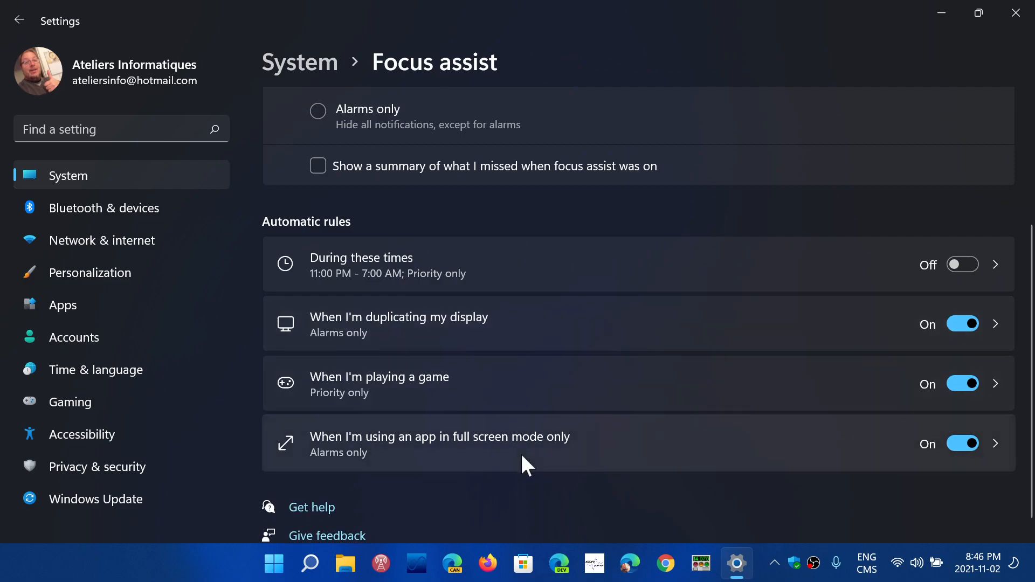
{"action": "scroll", "scroll_direction": "down", "scroll_amount": 3}
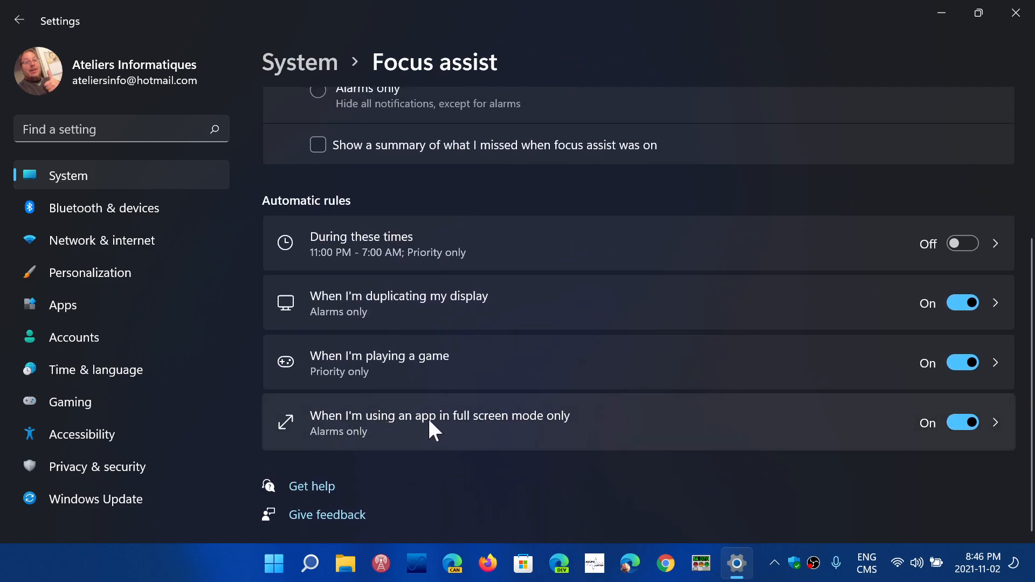
{"action": "mouse_move", "coordinate": [497, 437]}
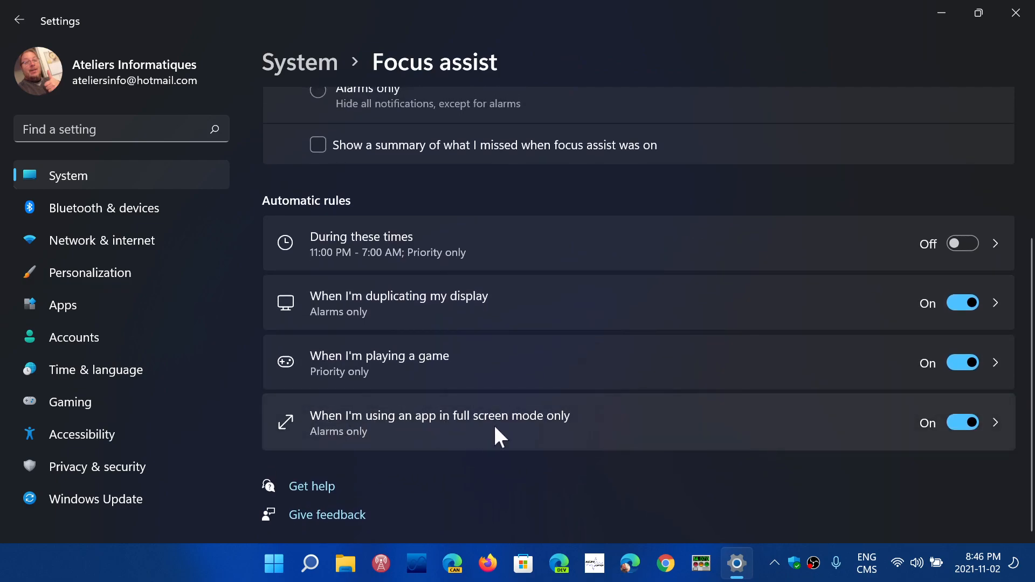
{"action": "mouse_move", "coordinate": [618, 436]}
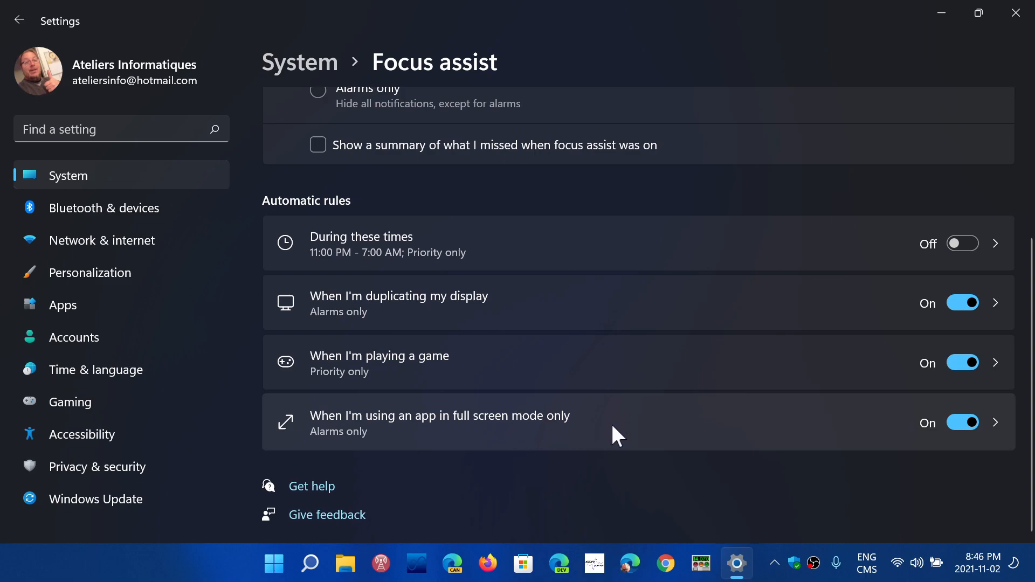
{"action": "mouse_move", "coordinate": [573, 332]}
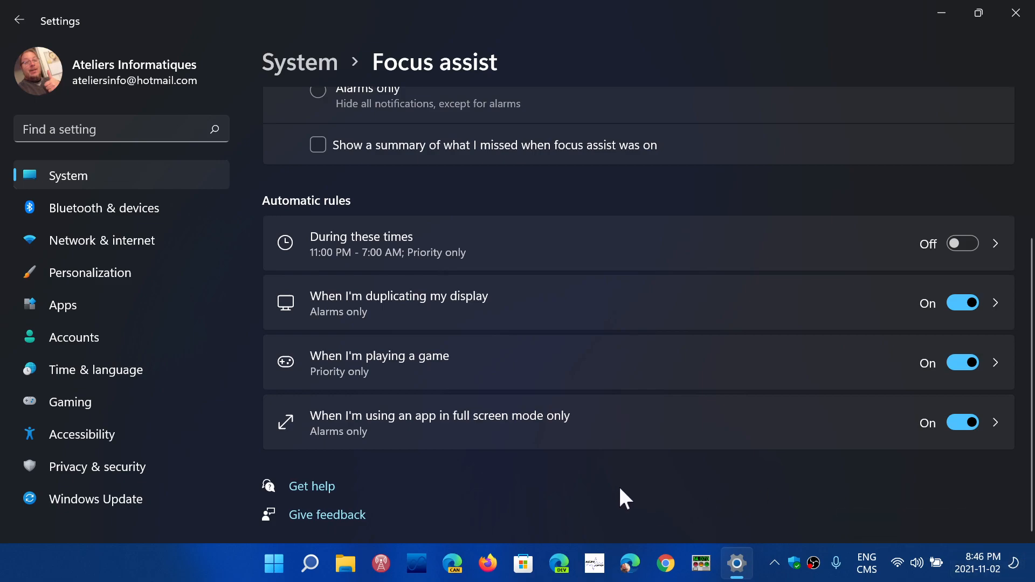
{"action": "mouse_move", "coordinate": [612, 478]}
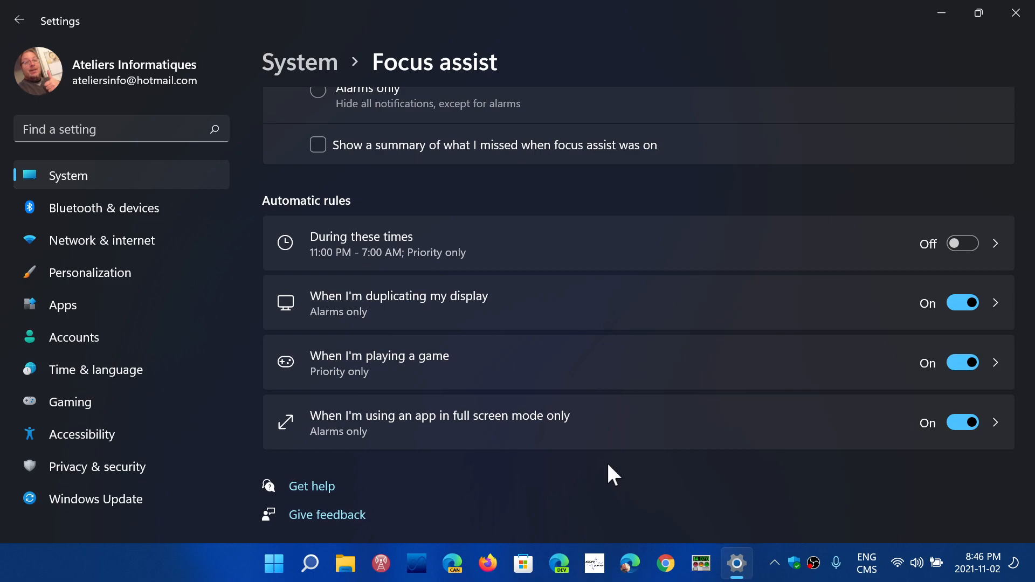
{"action": "mouse_move", "coordinate": [651, 455]}
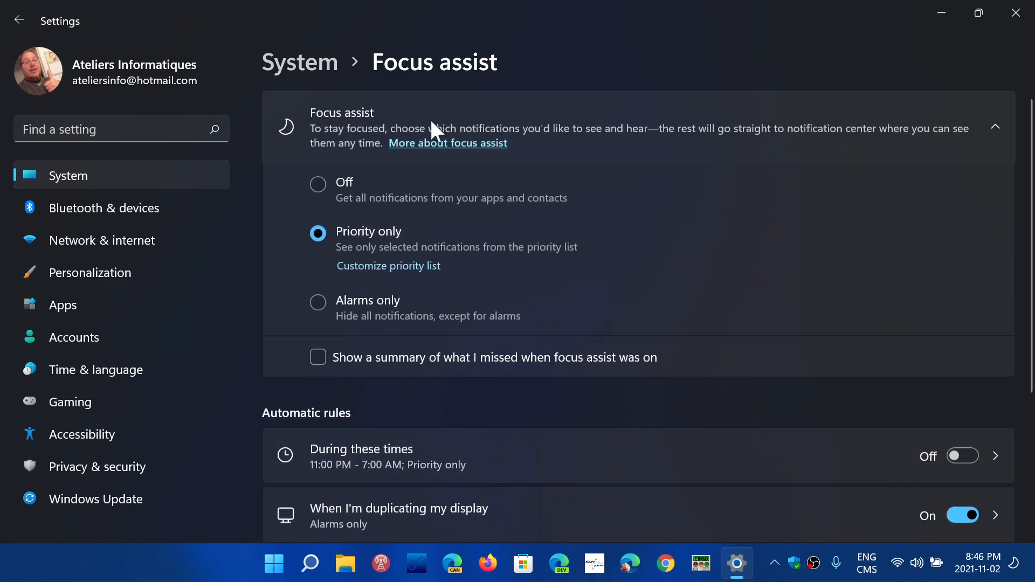
{"action": "mouse_move", "coordinate": [438, 230]}
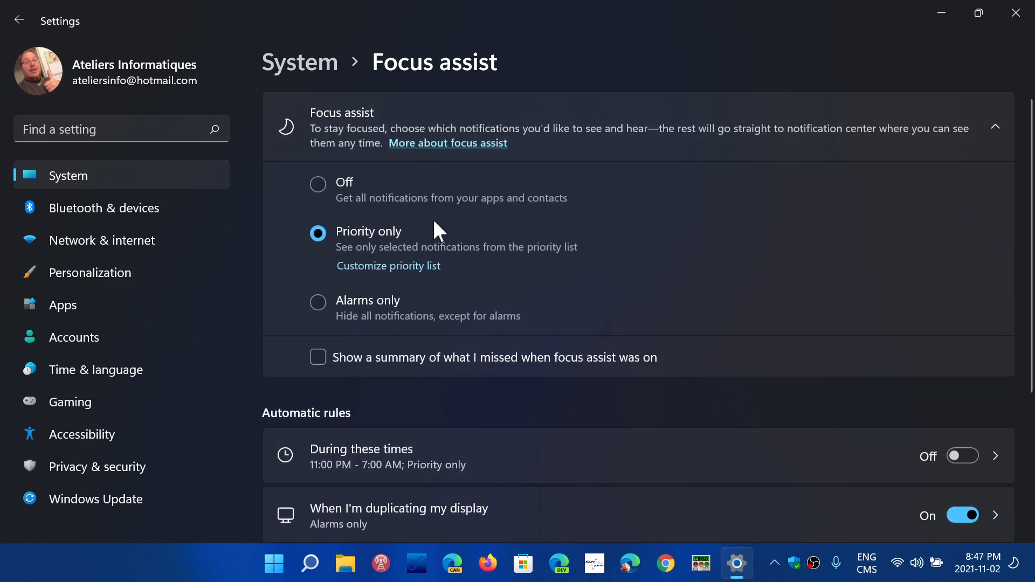
{"action": "mouse_move", "coordinate": [756, 348]}
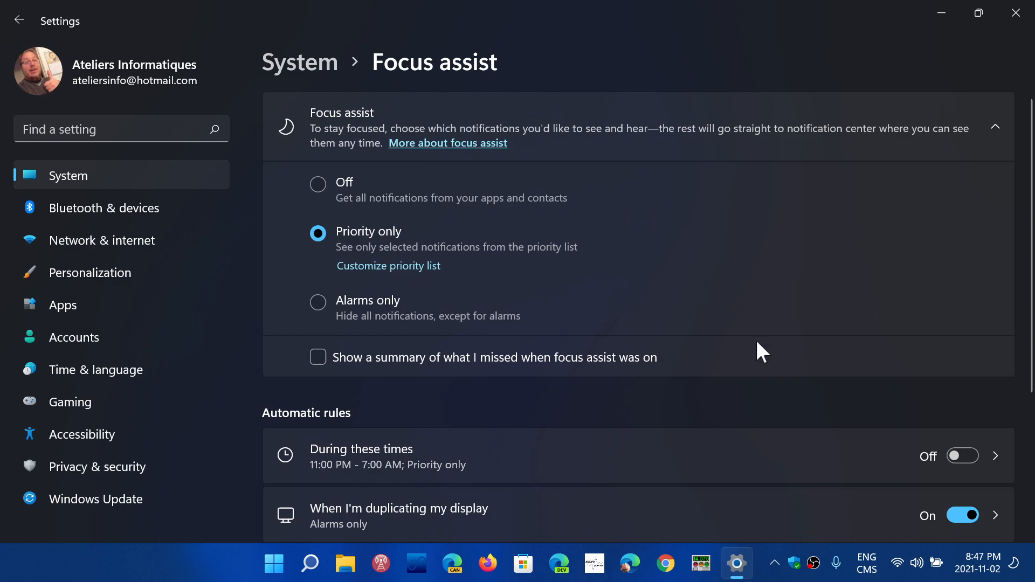
{"action": "mouse_move", "coordinate": [720, 329]}
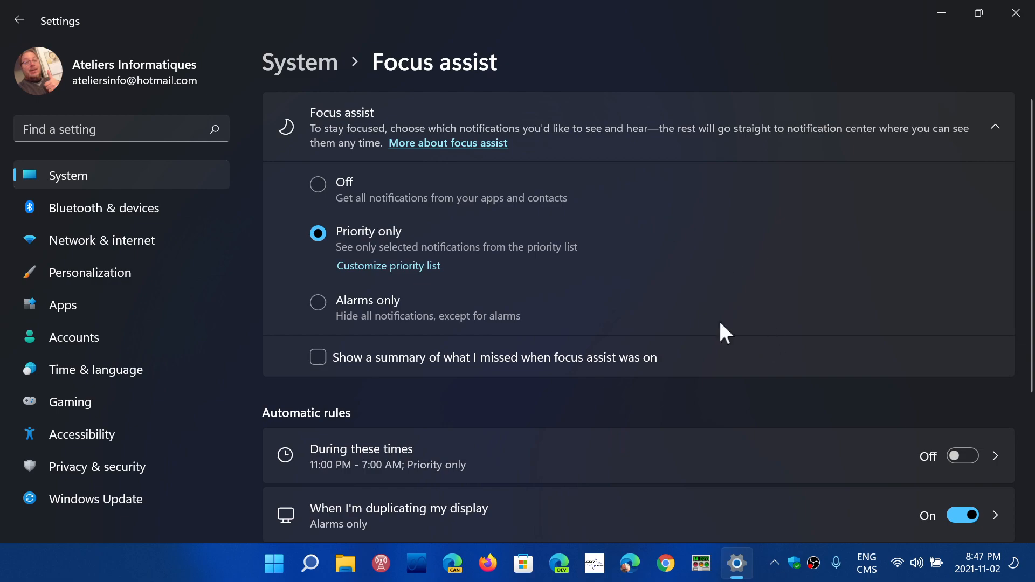
{"action": "mouse_move", "coordinate": [298, 73]}
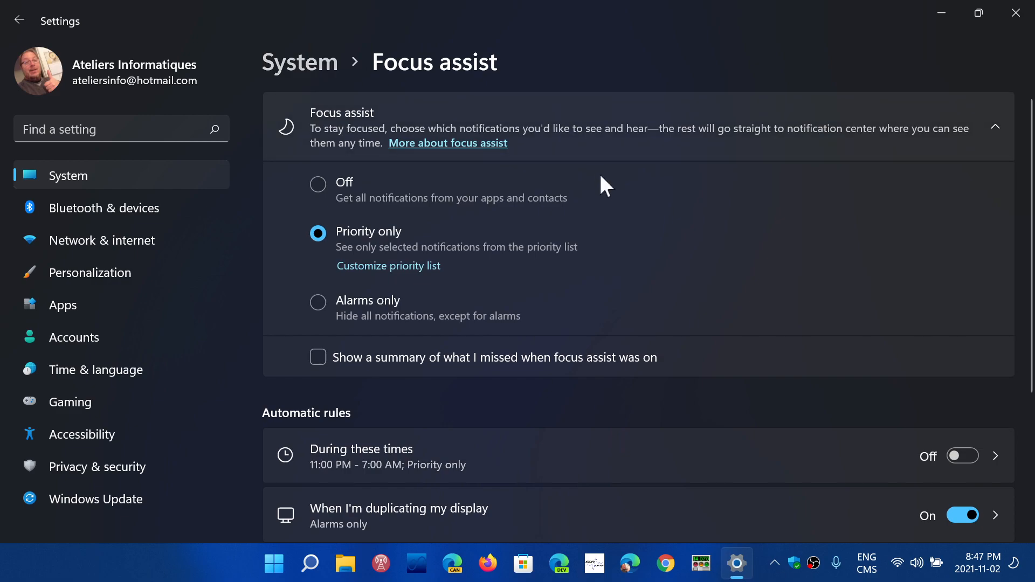
{"action": "mouse_move", "coordinate": [626, 304]}
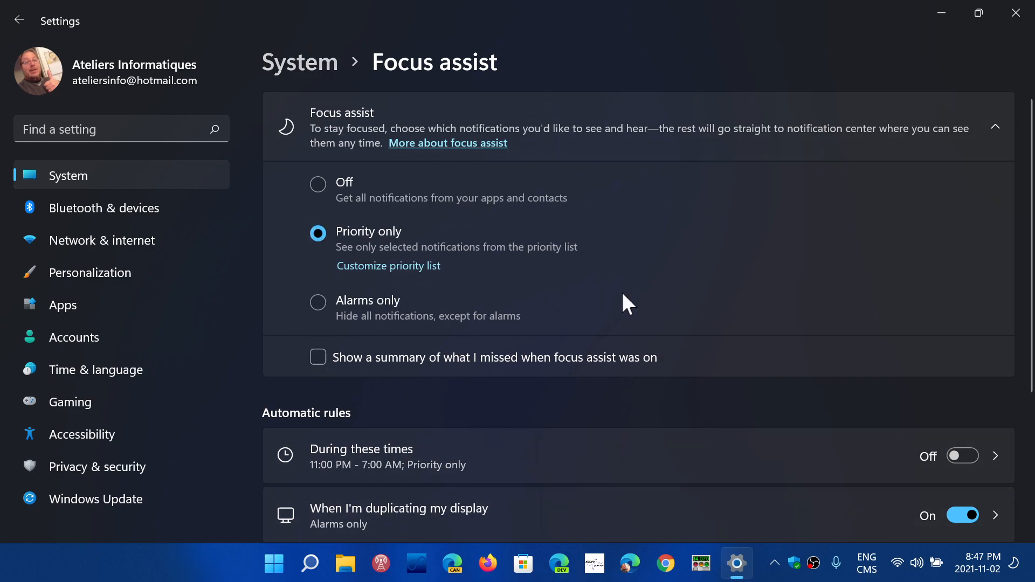
{"action": "mouse_move", "coordinate": [636, 441]}
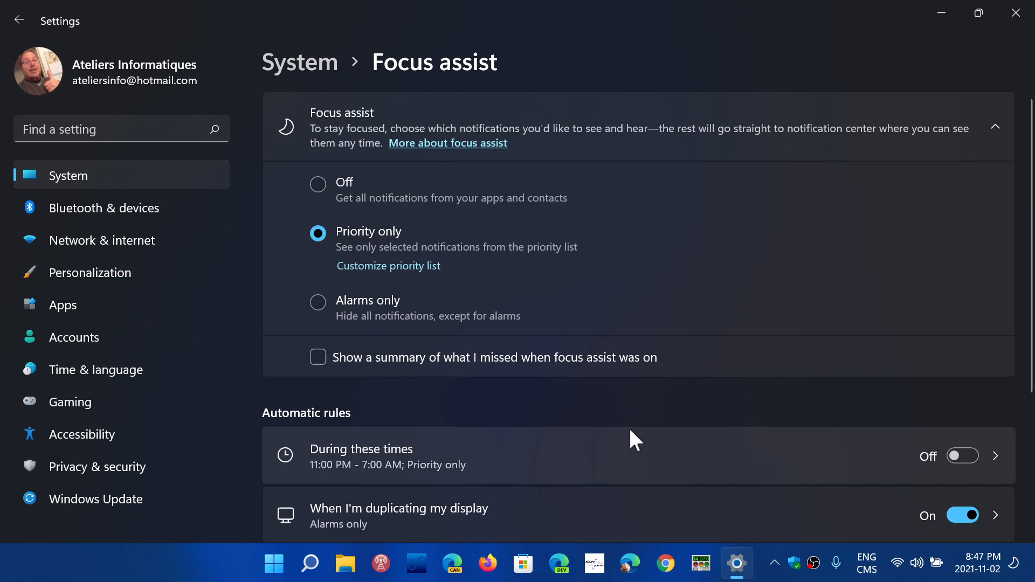
{"action": "mouse_move", "coordinate": [321, 154]}
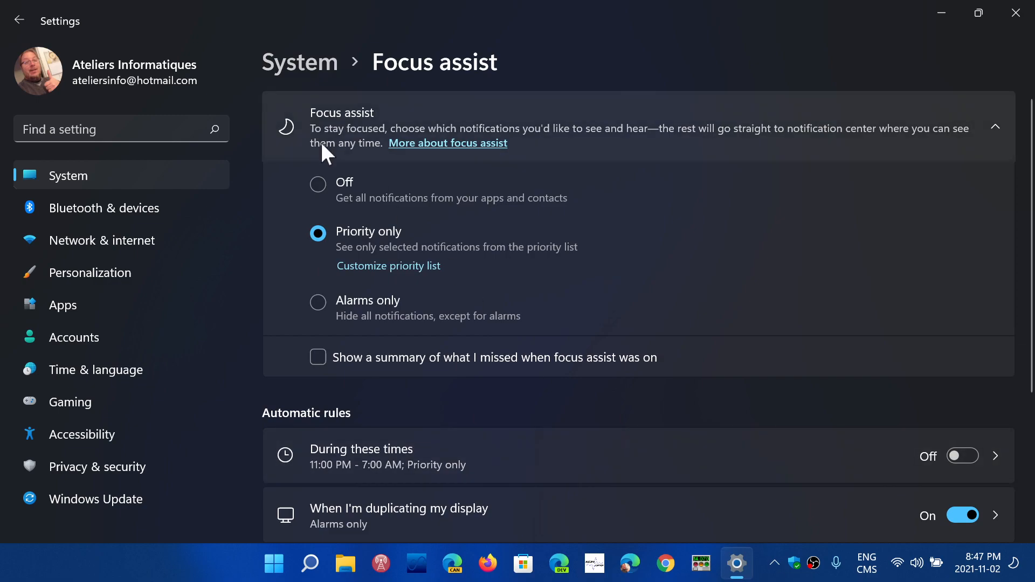
{"action": "mouse_move", "coordinate": [324, 199]}
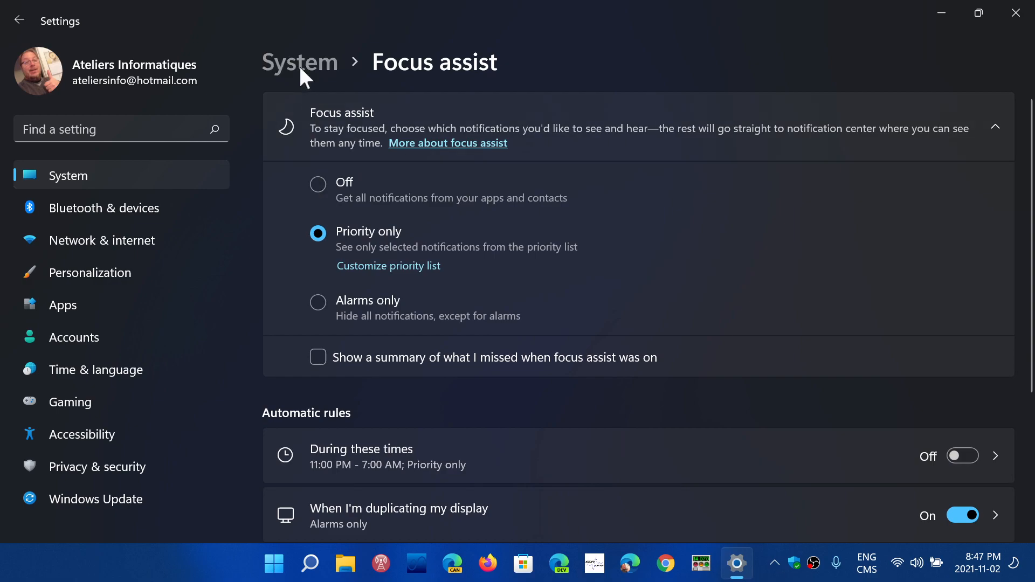
Return to the System settings overview via the System breadcrumb
{"action": "left_click", "coordinate": [298, 62]}
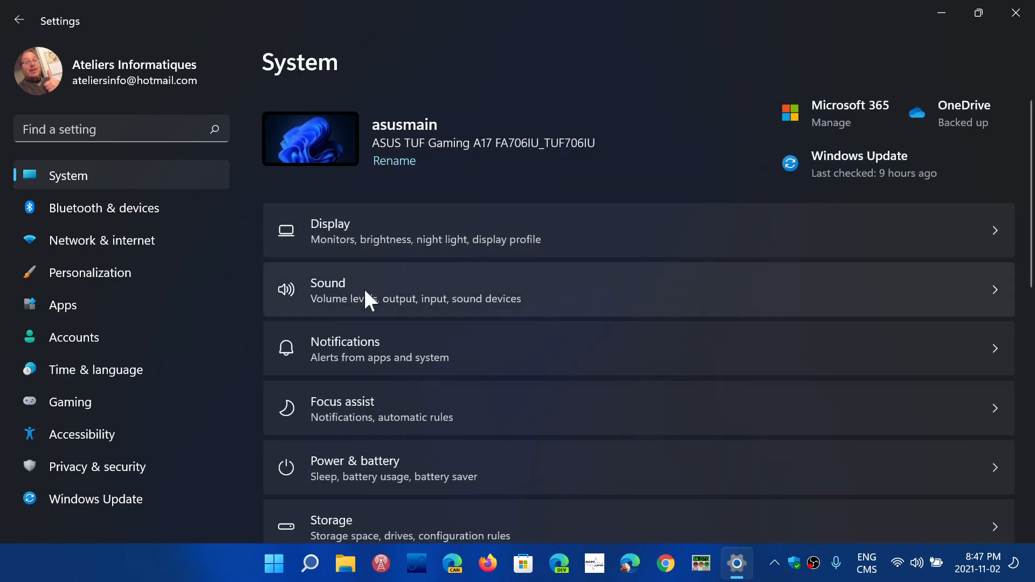
{"action": "mouse_move", "coordinate": [463, 410]}
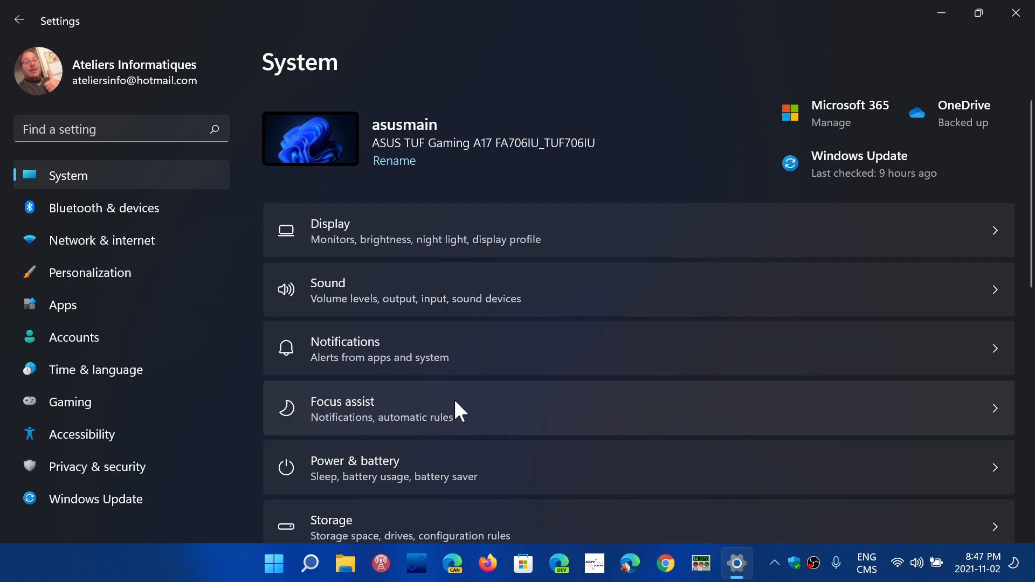
{"action": "mouse_move", "coordinate": [348, 360]}
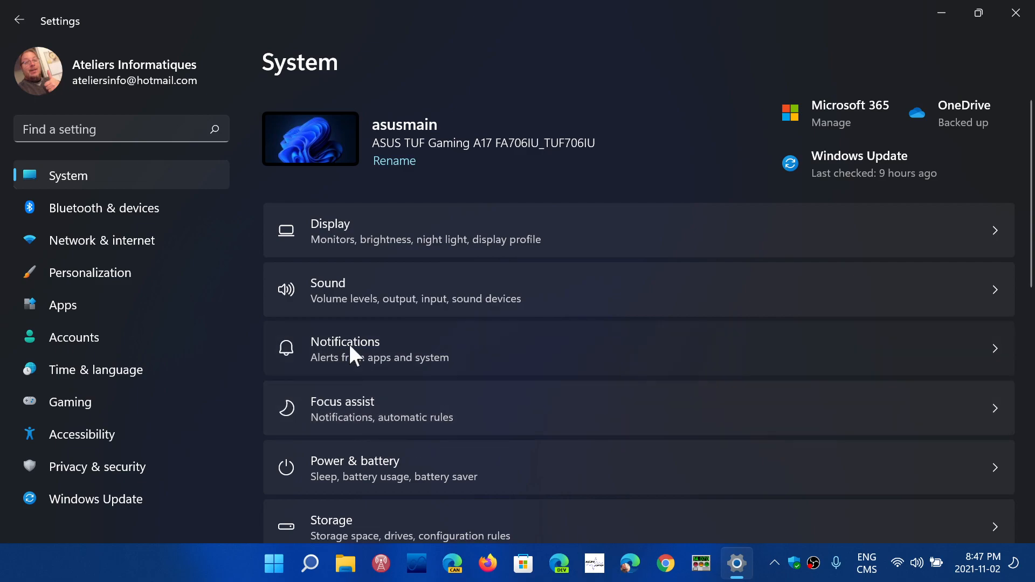
Open Notifications and switch the master notifications toggle off, then back on
{"action": "left_click", "coordinate": [345, 348]}
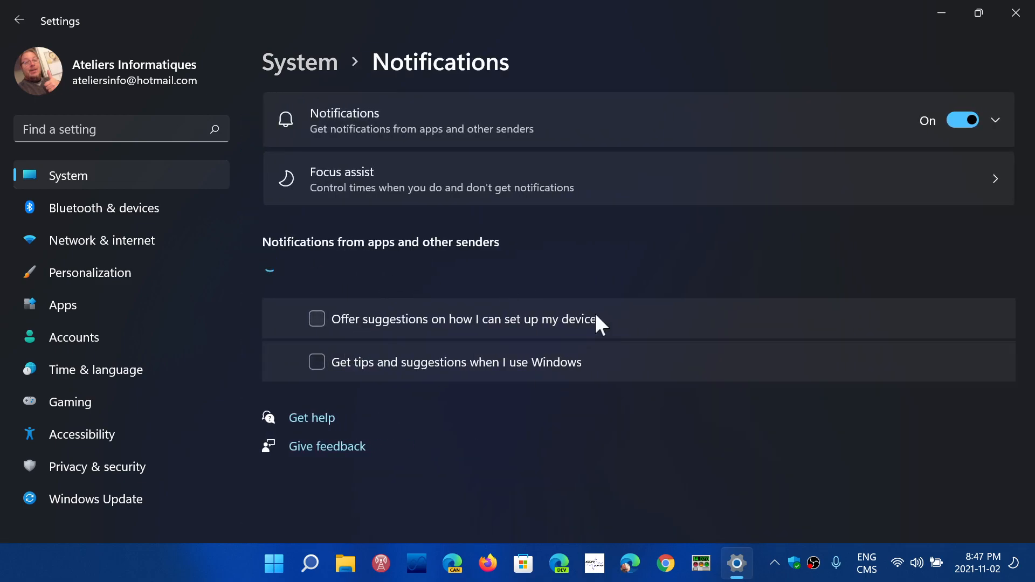
{"action": "left_click", "coordinate": [963, 119]}
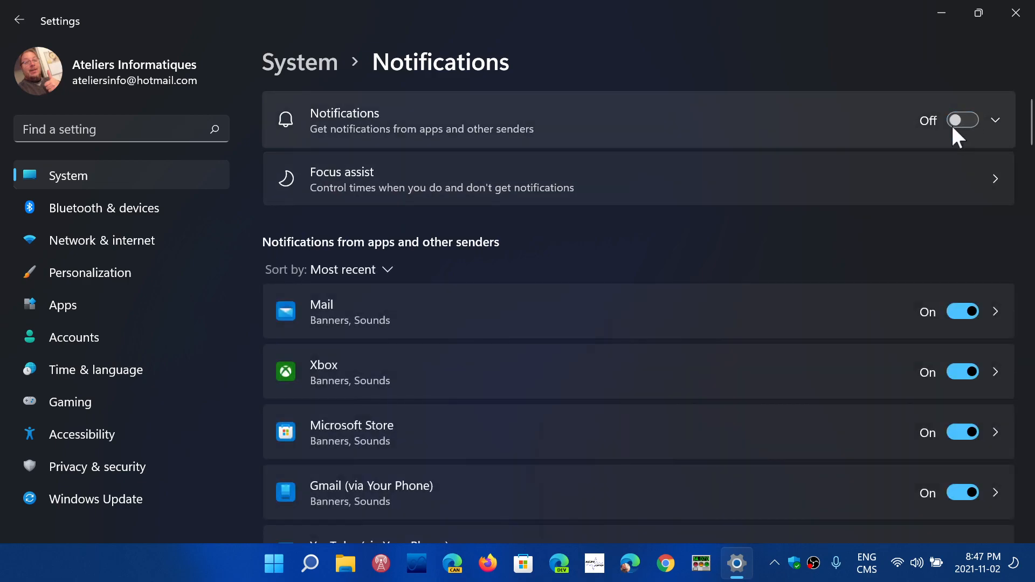
{"action": "left_click", "coordinate": [963, 120]}
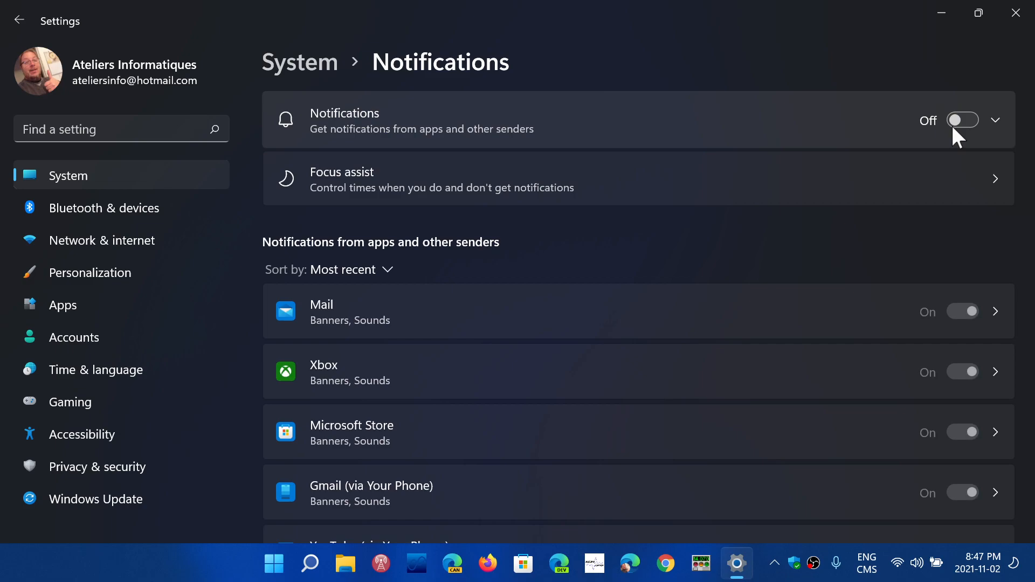
{"action": "mouse_move", "coordinate": [982, 139]}
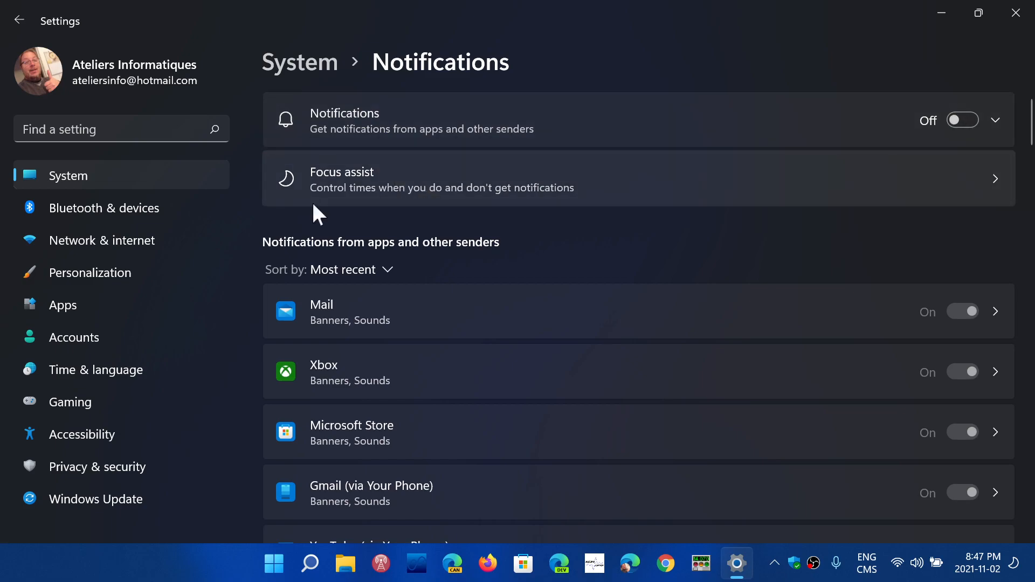
{"action": "mouse_move", "coordinate": [316, 60]}
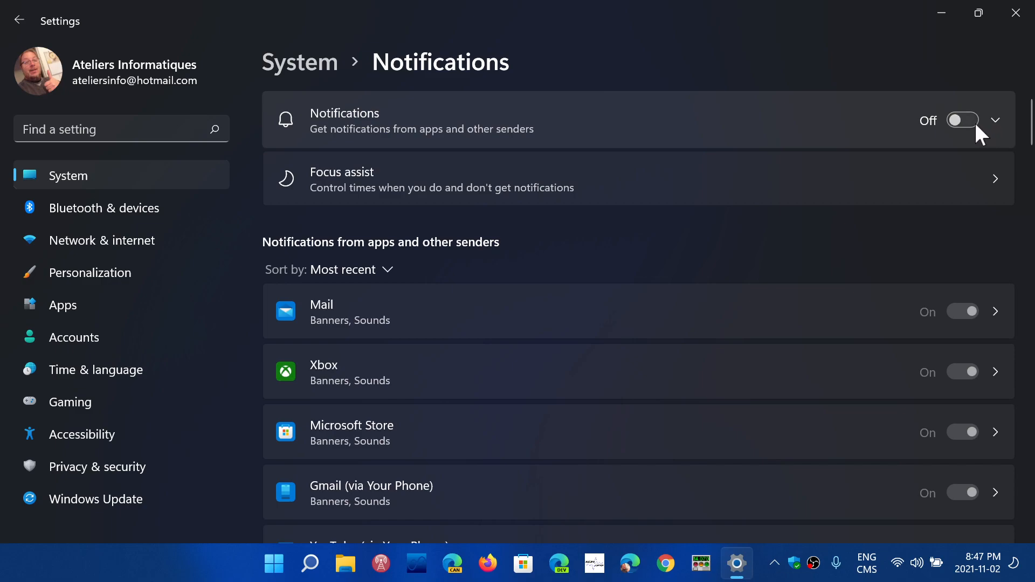
{"action": "left_click", "coordinate": [962, 119]}
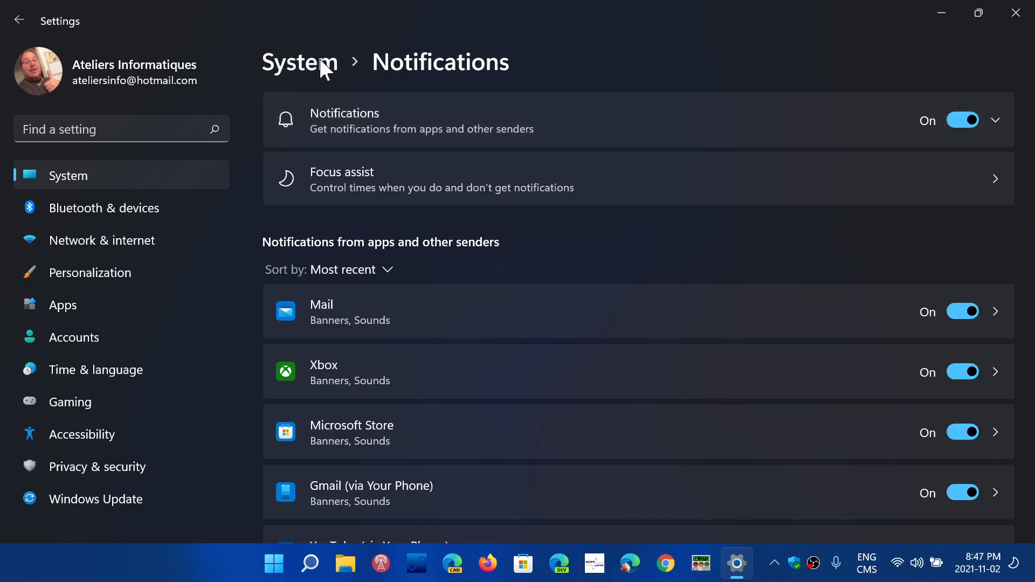
{"action": "mouse_move", "coordinate": [838, 76]}
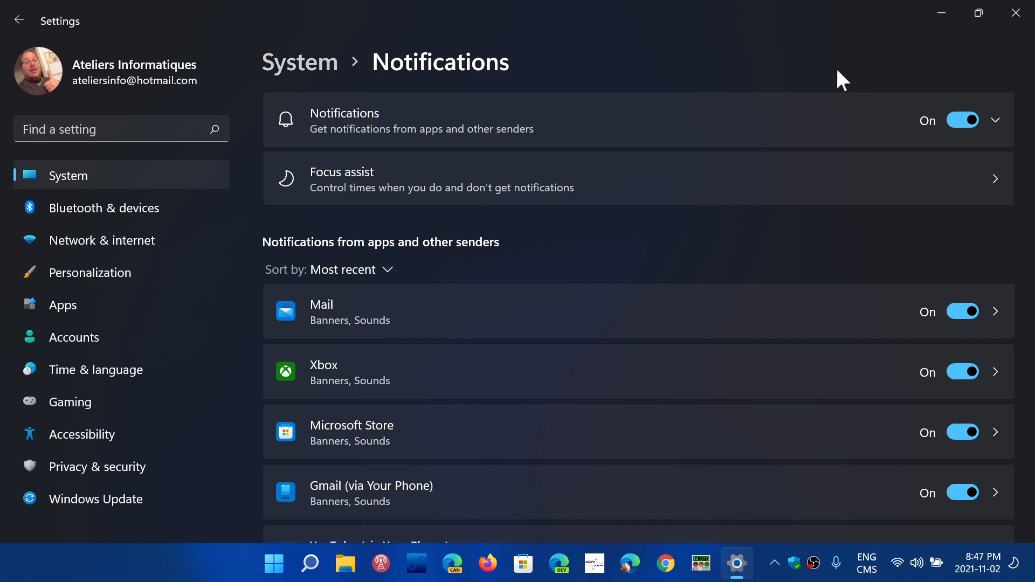